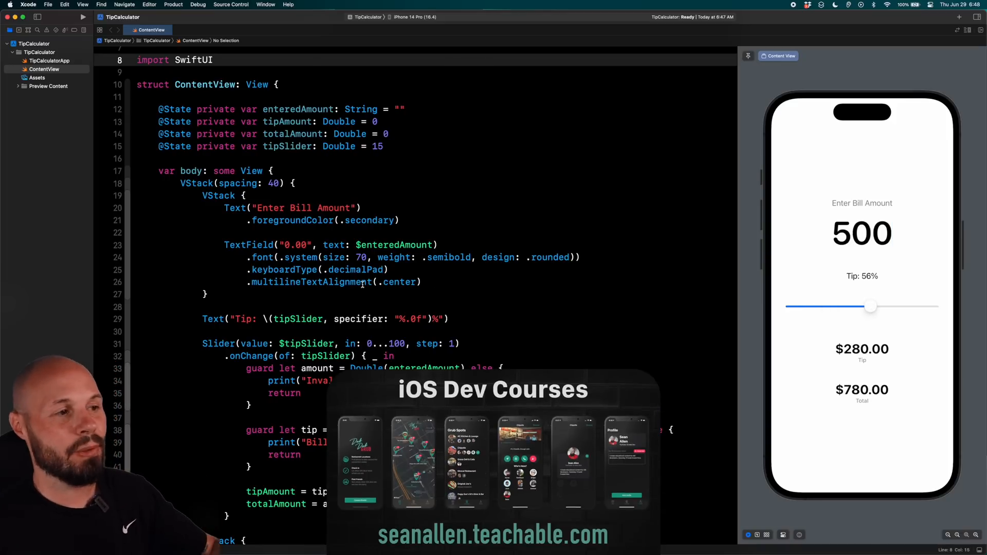
- Scroll through the app code and highlight the invalid-entry print statement
scroll(down, 3)
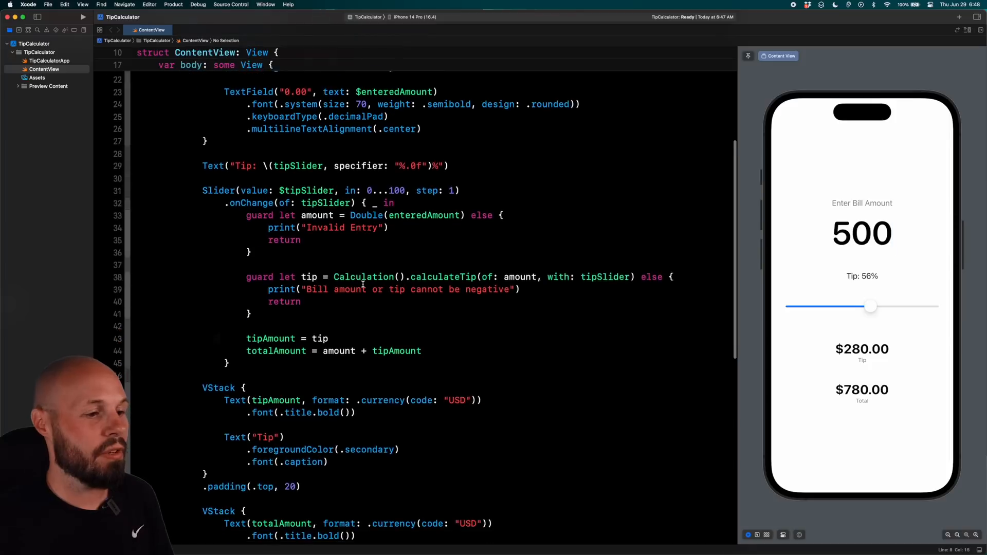
scroll(down, 3)
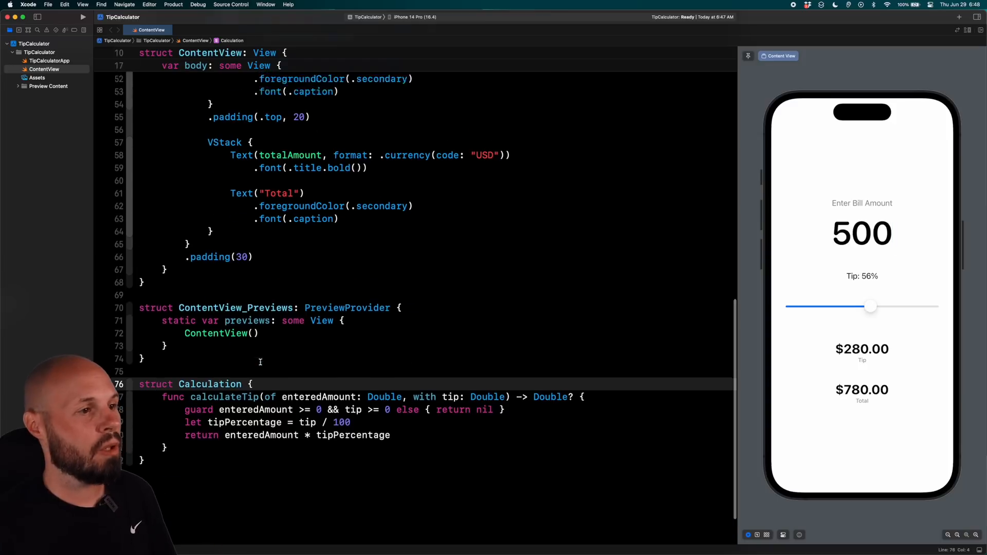
scroll(up, 3)
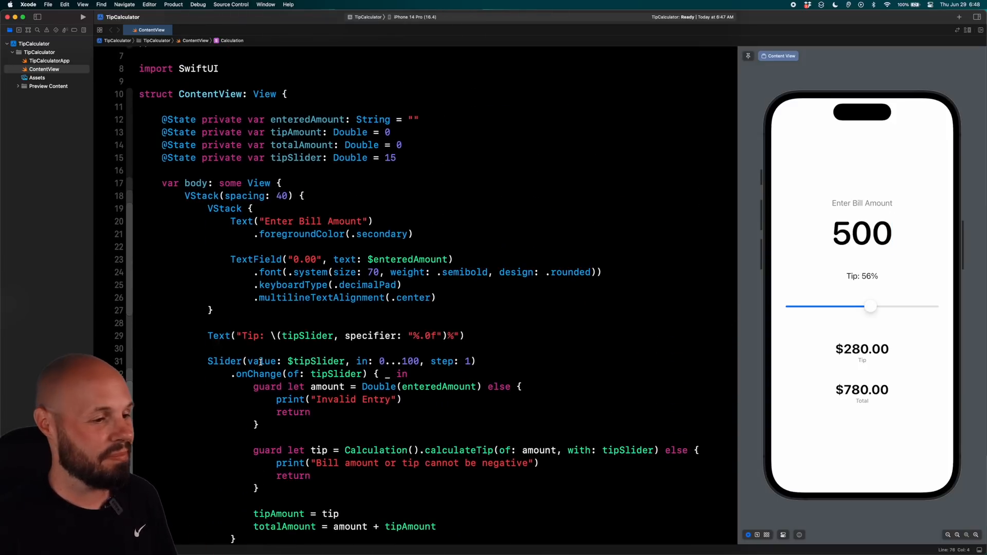
scroll(down, 3)
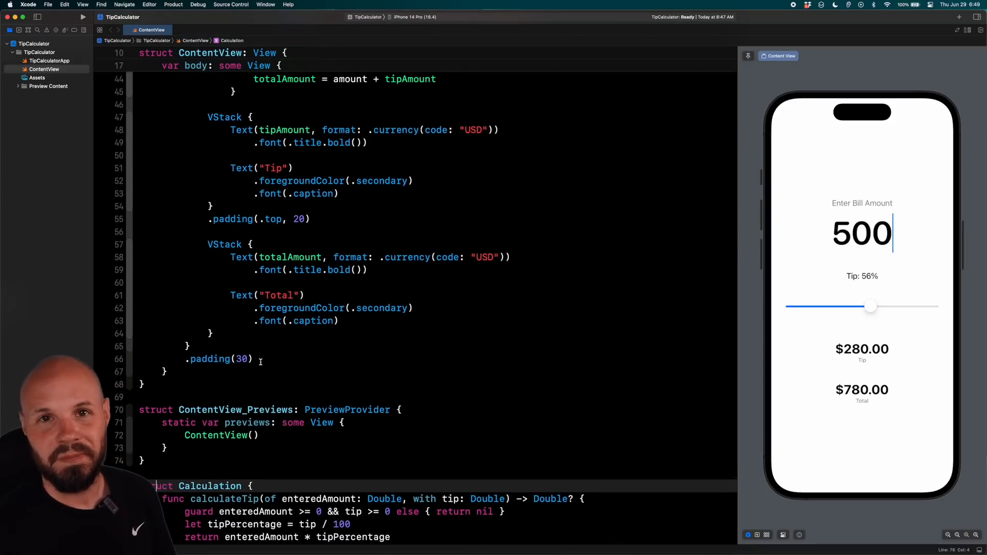
scroll(down, 3)
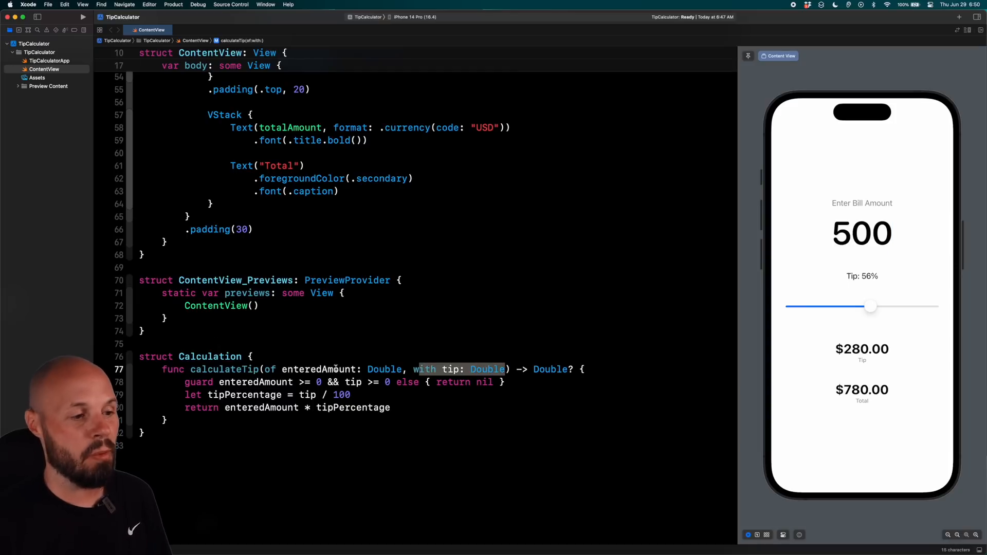
scroll(up, 3)
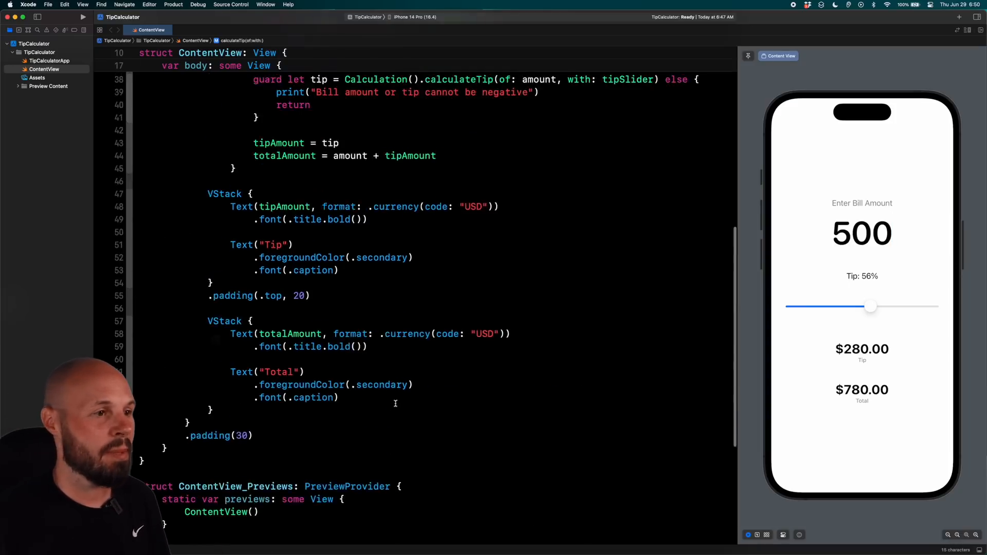
scroll(up, 3)
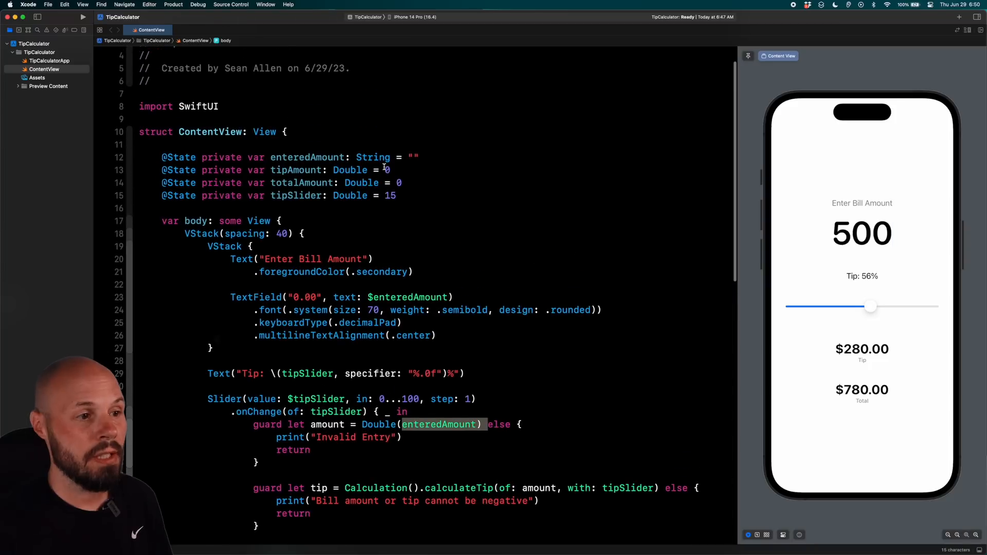
scroll(down, 3)
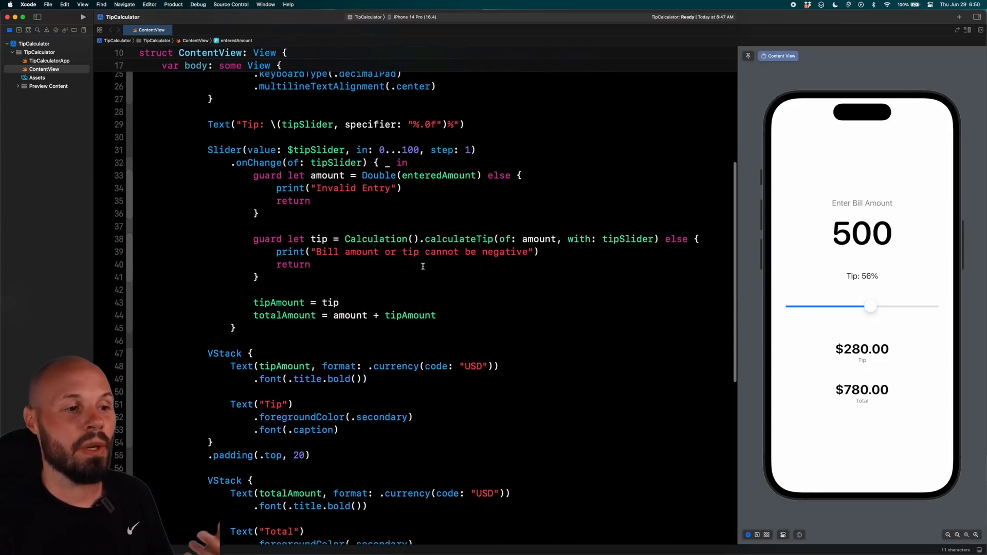
double_click(378, 174)
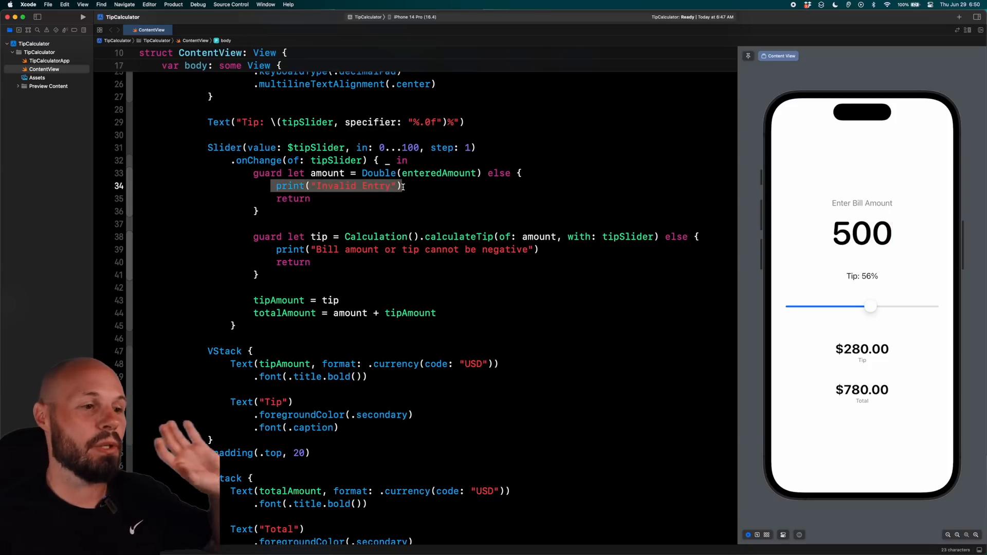
- Highlight the amount passed to calculateTip and where tipAmount is assigned, then clear highlights
scroll(up, 3)
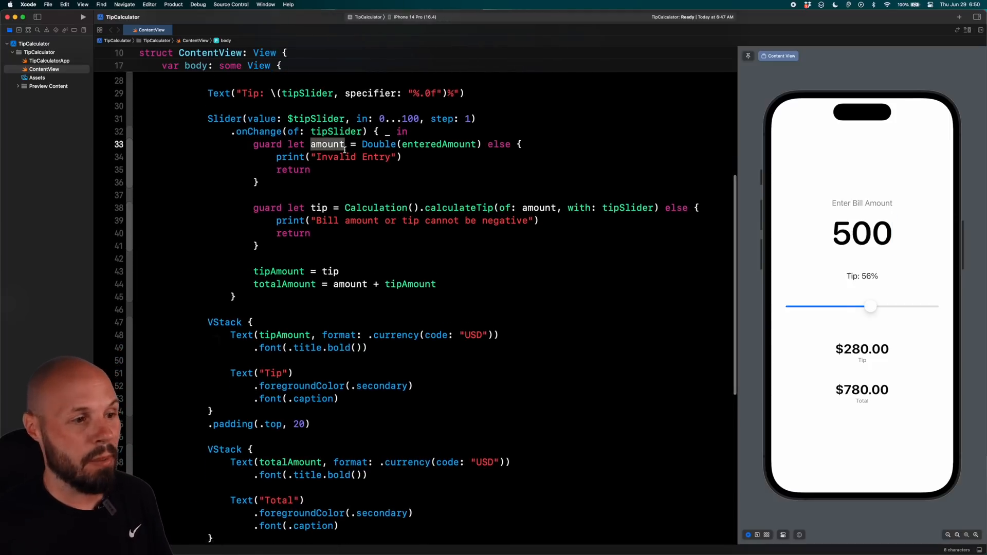
scroll(down, 3)
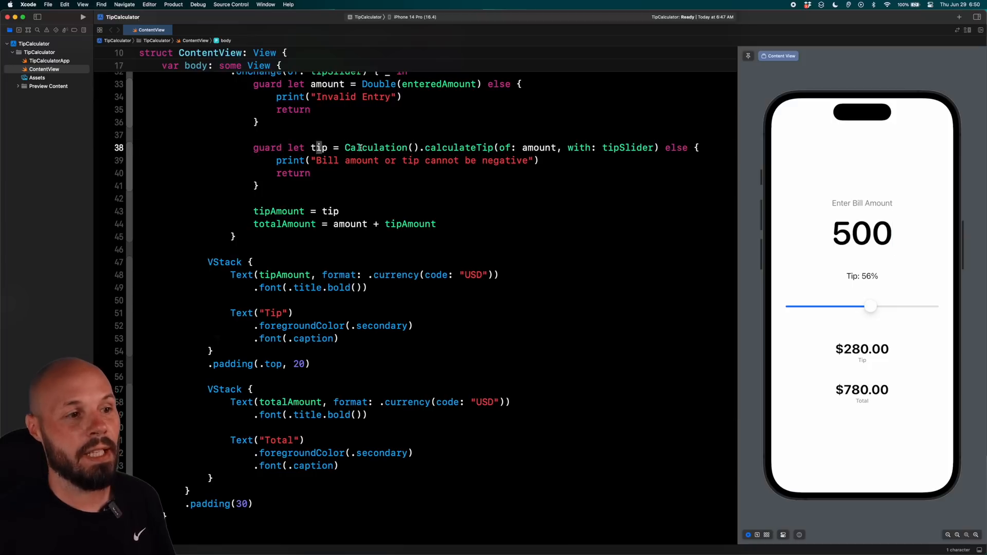
double_click(449, 147)
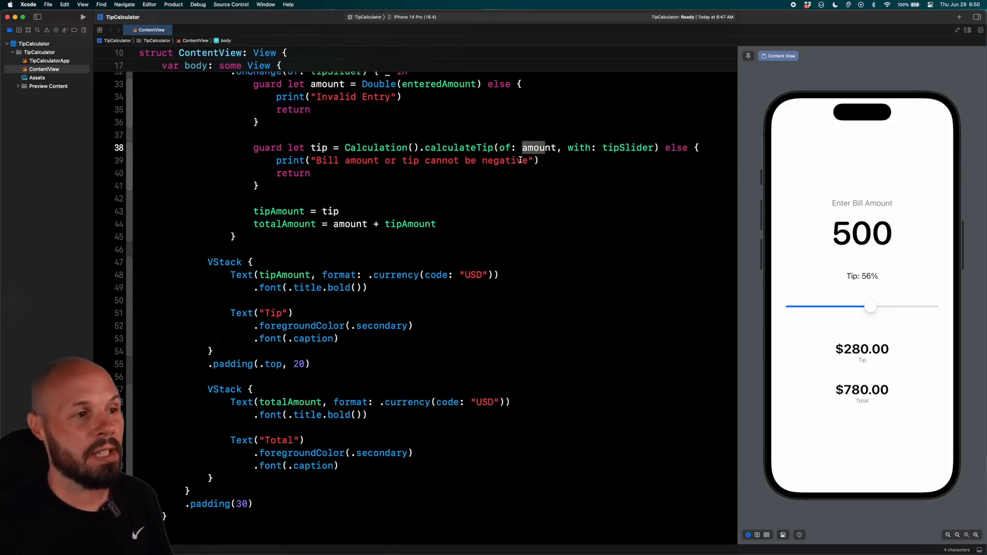
scroll(up, 3)
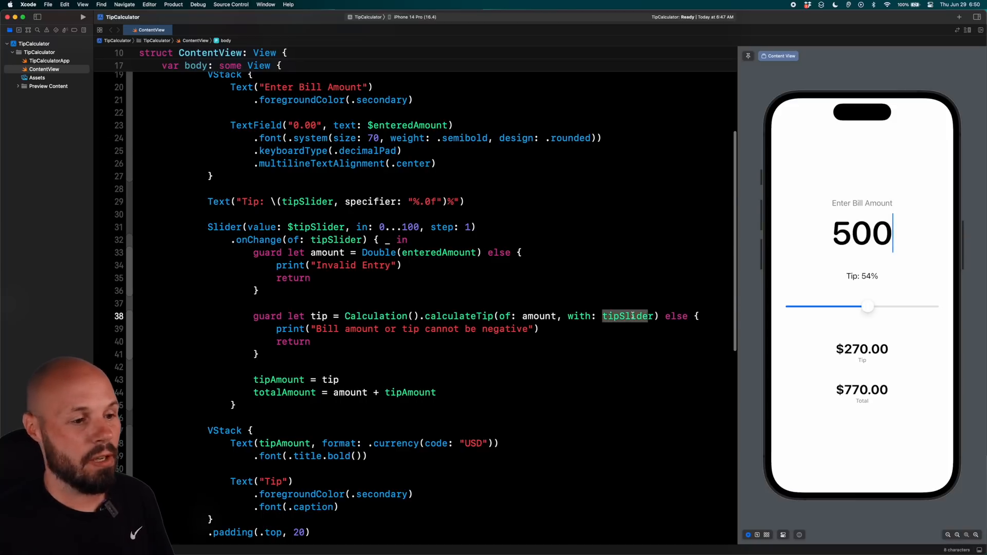
double_click(278, 379)
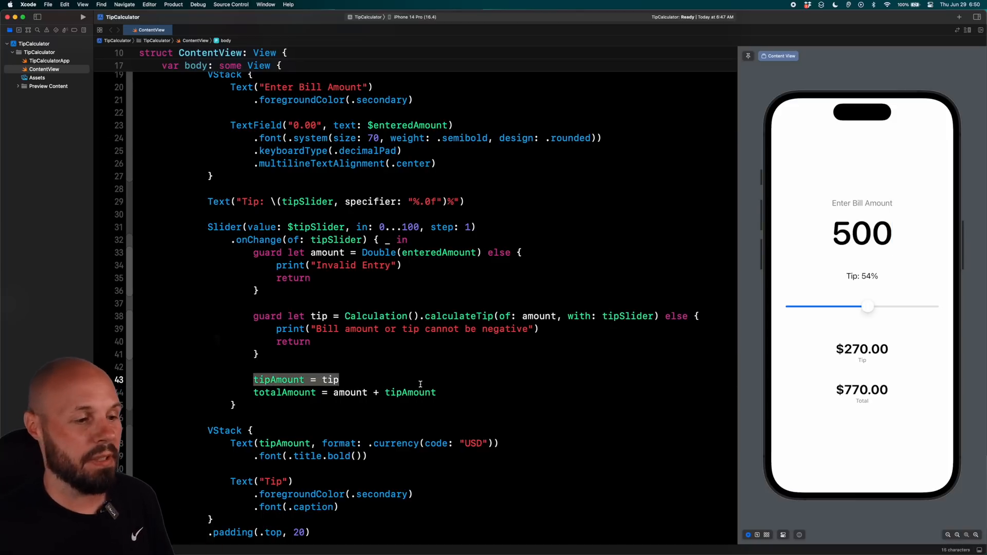
scroll(down, 3)
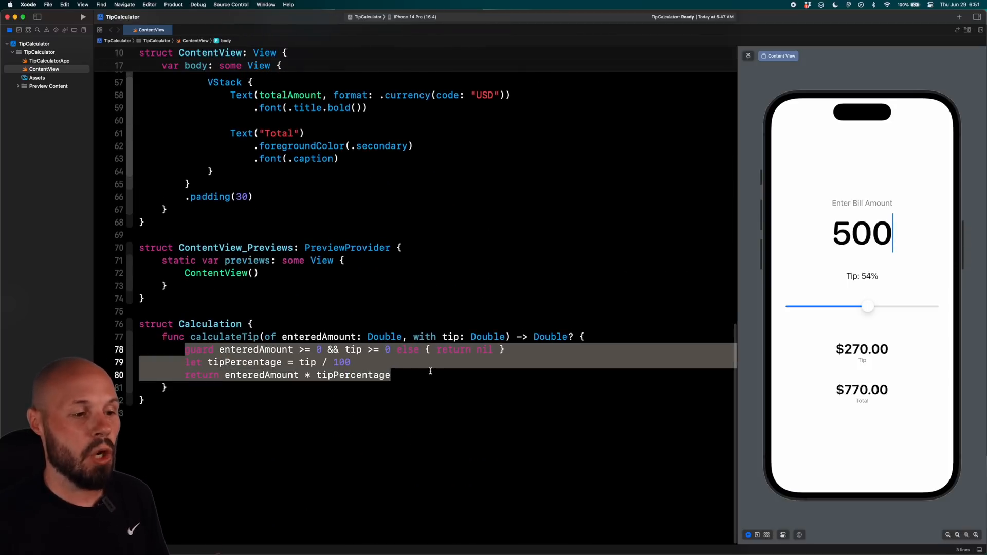
click(401, 375)
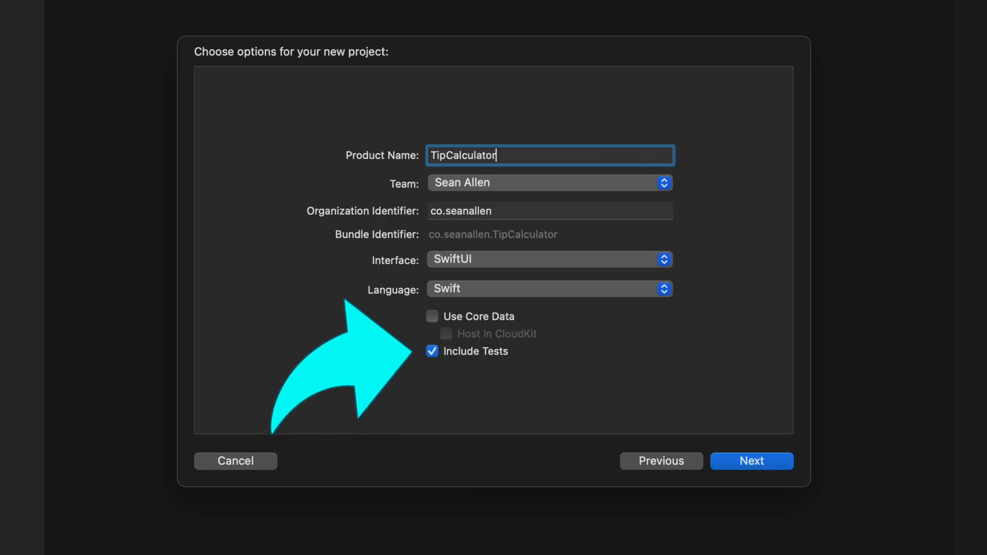
click(751, 460)
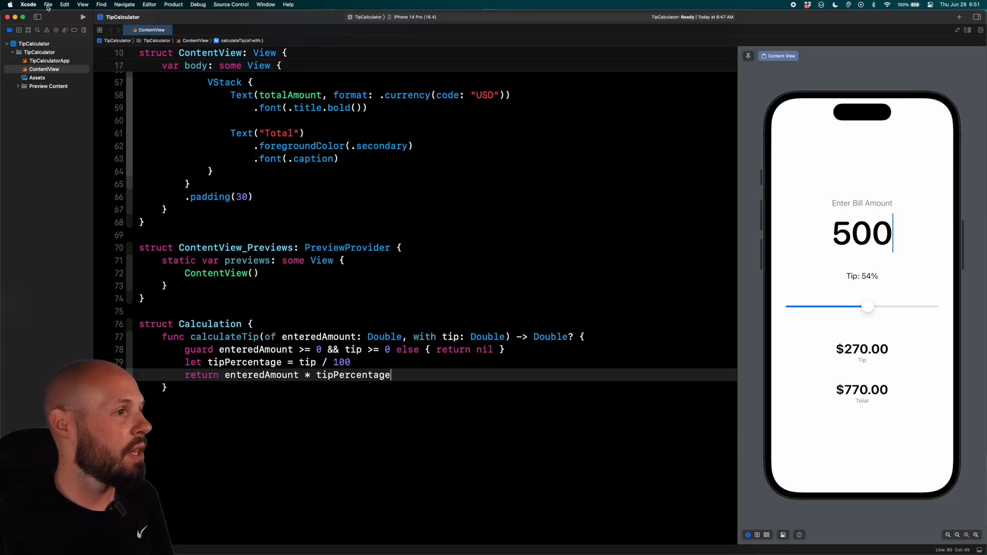
- Create the TipCalculatorTests target from the Unit Testing Bundle template, filtered by 'test'
click(48, 5)
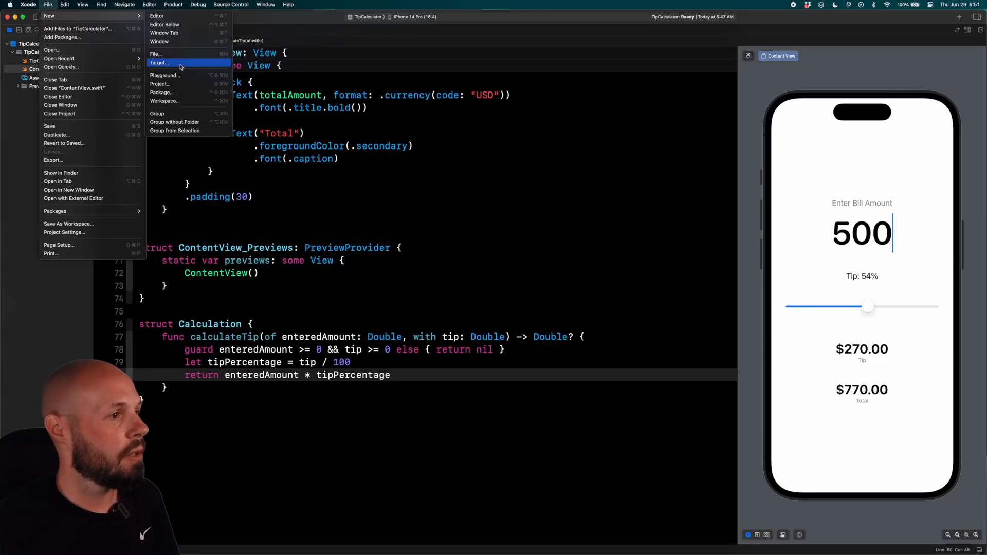
click(159, 62)
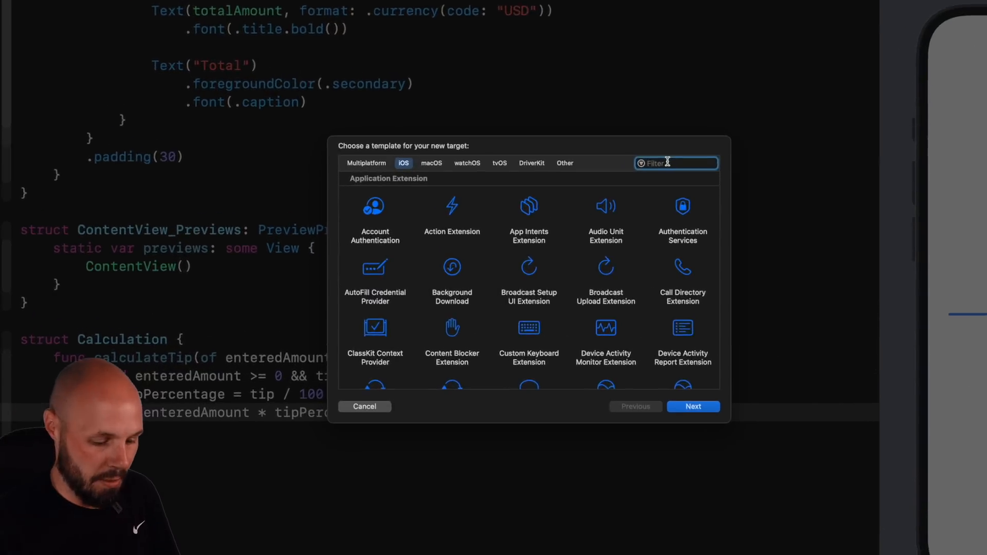
text(test)
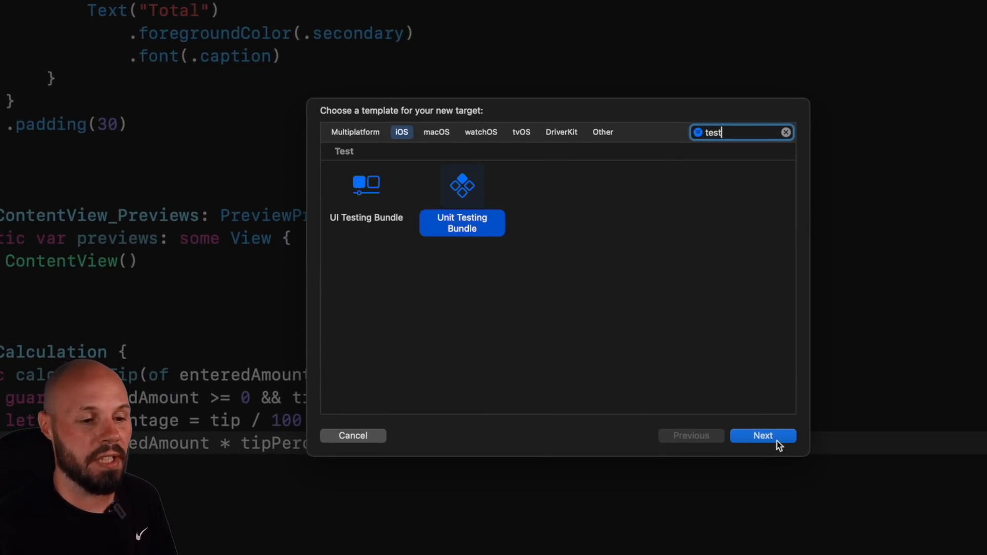
click(763, 435)
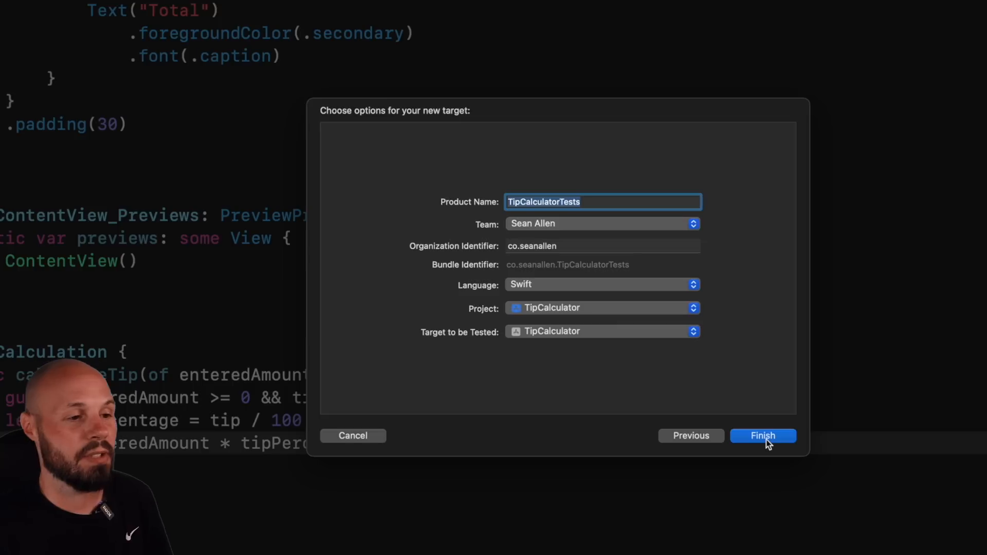
mouse_move(596, 201)
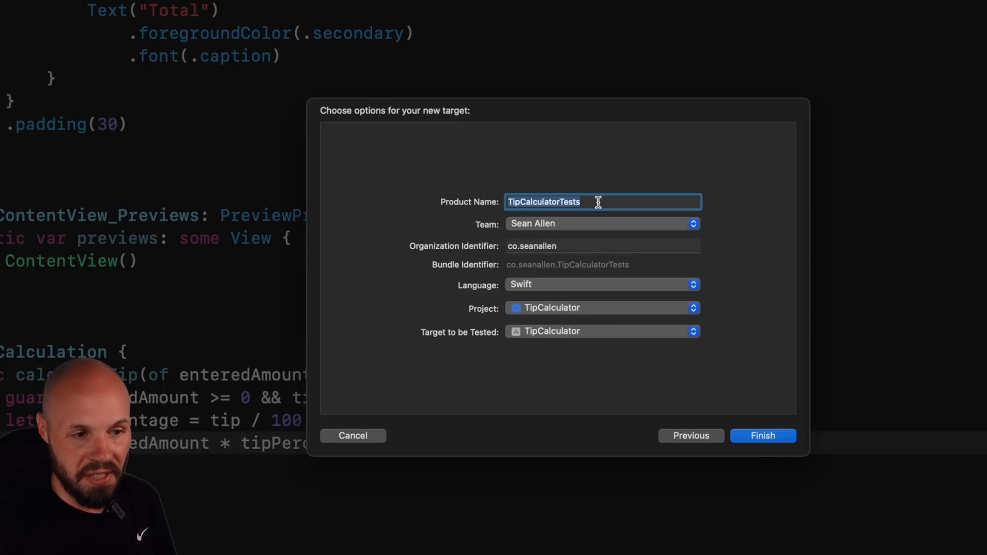
mouse_move(591, 345)
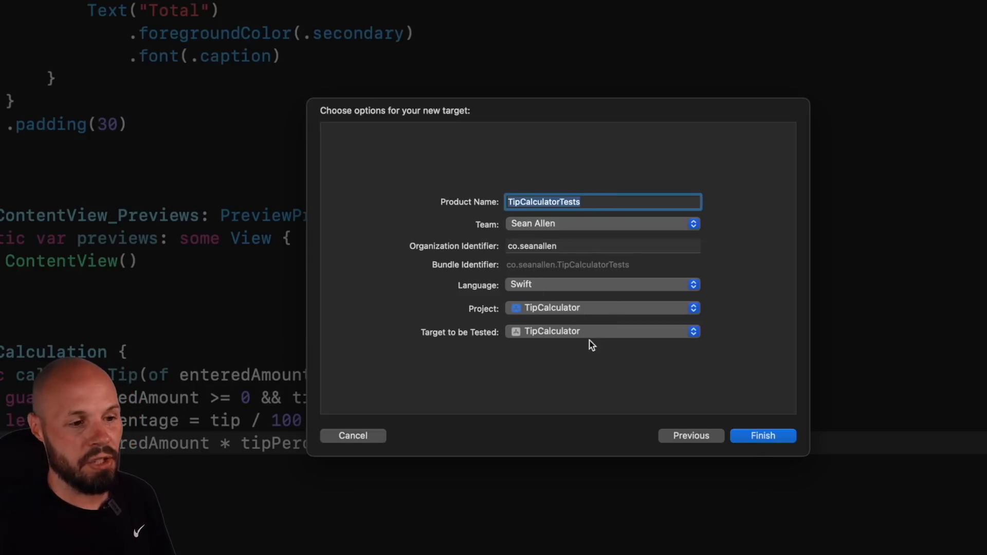
click(762, 435)
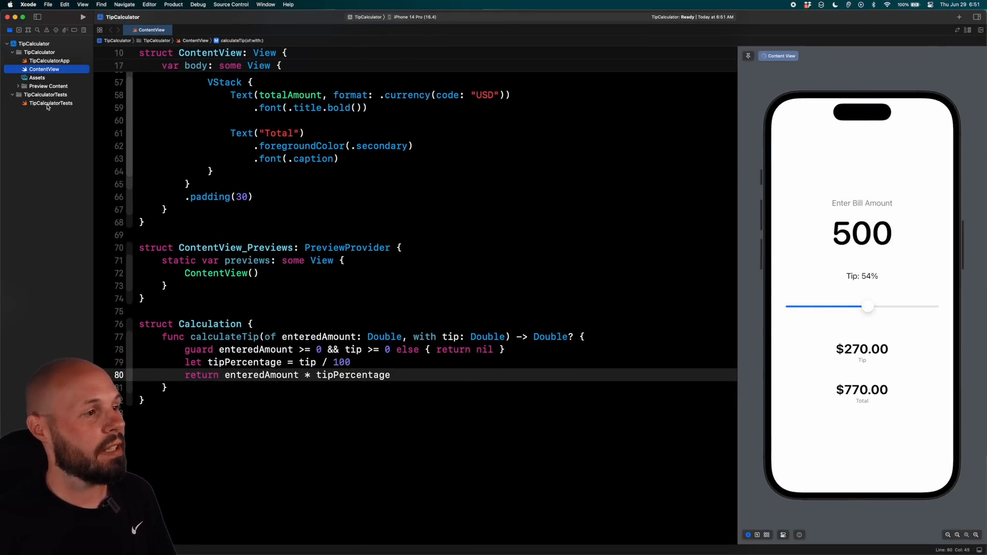
- Open TipCalculatorTests.swift and select its TipCalculatorTests class name
click(51, 103)
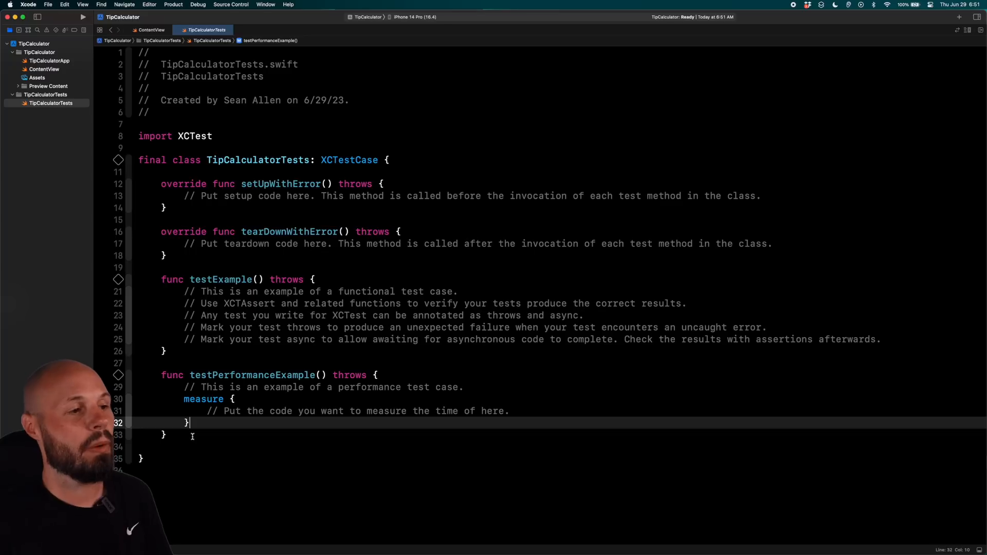
click(206, 160)
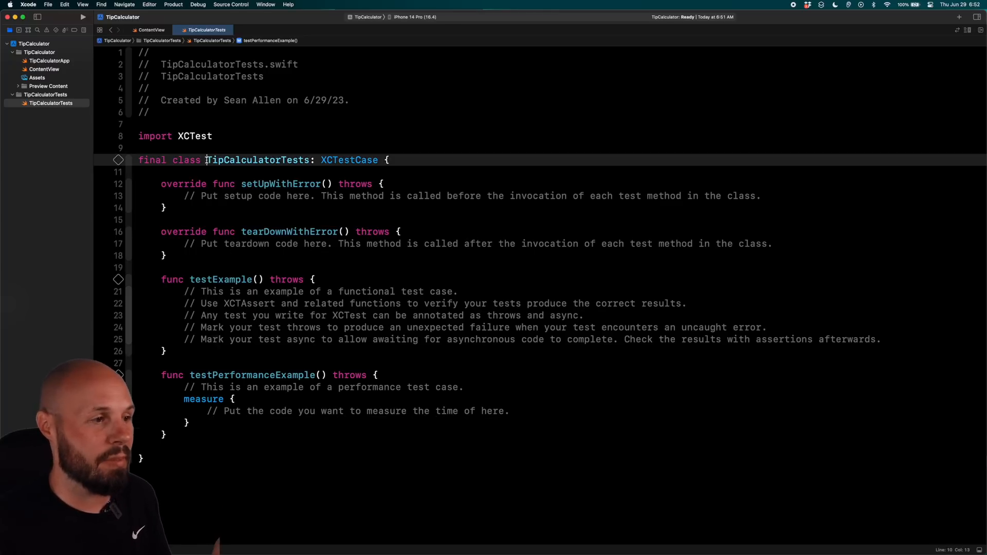
double_click(258, 159)
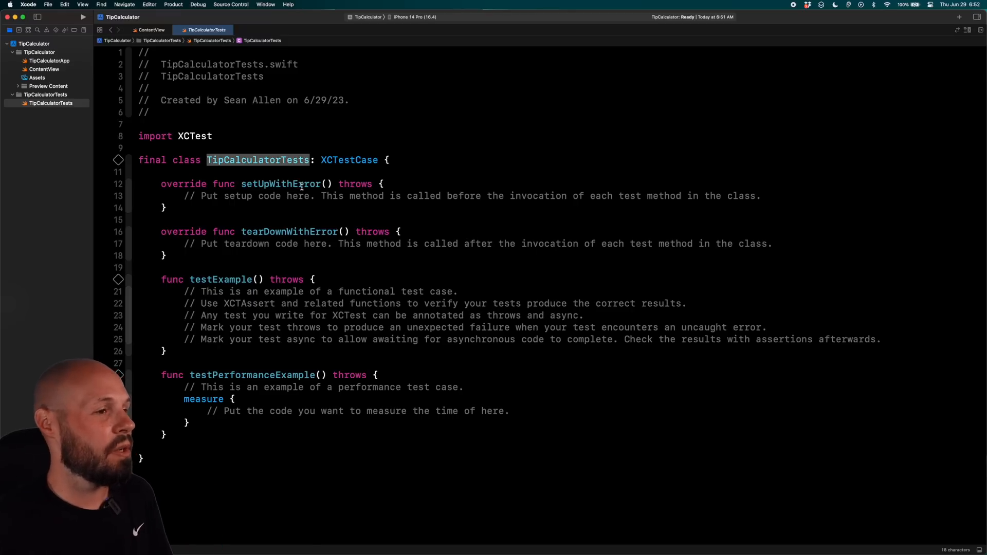
mouse_move(210, 169)
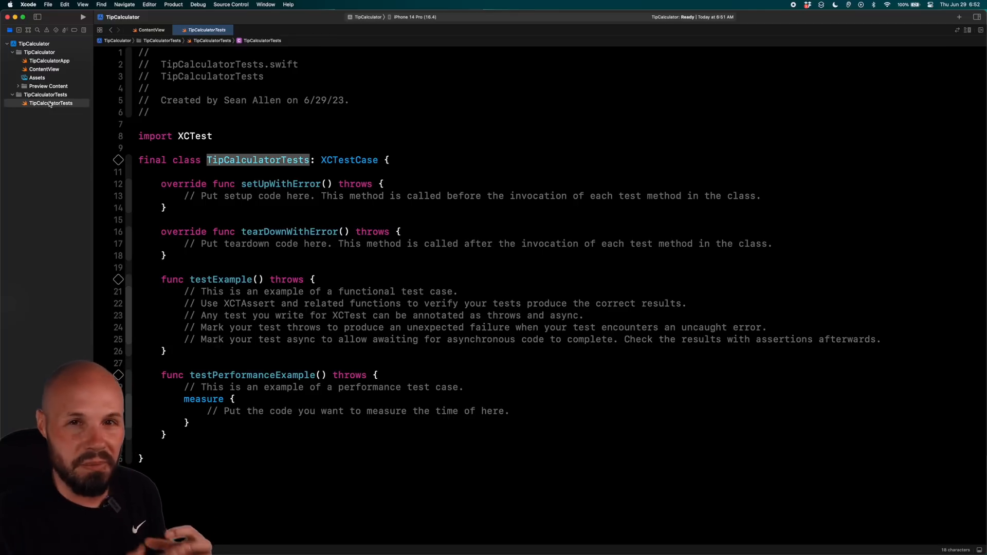
mouse_move(46, 103)
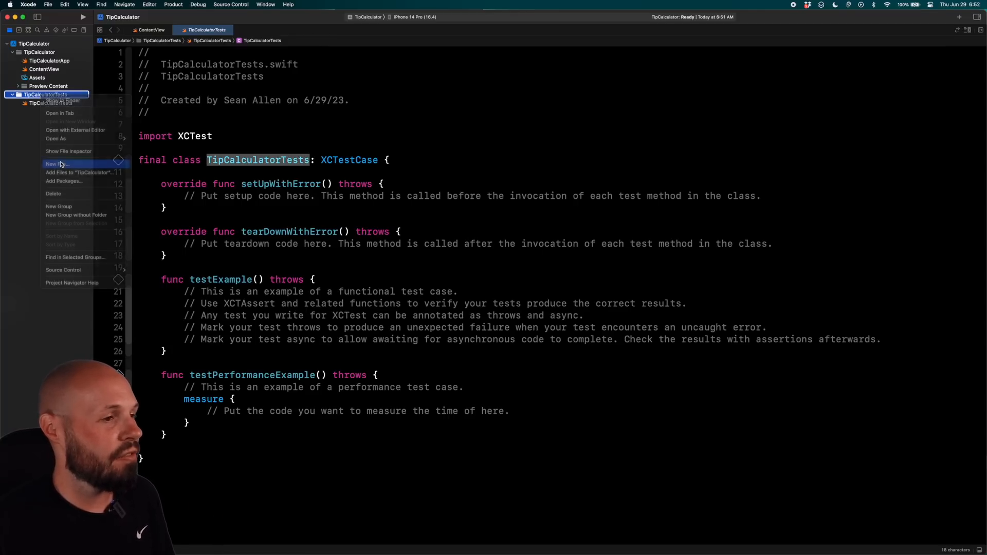
- Create a Unit Test Case Class file named CalculationTests in the TipCalculatorTests target
click(56, 164)
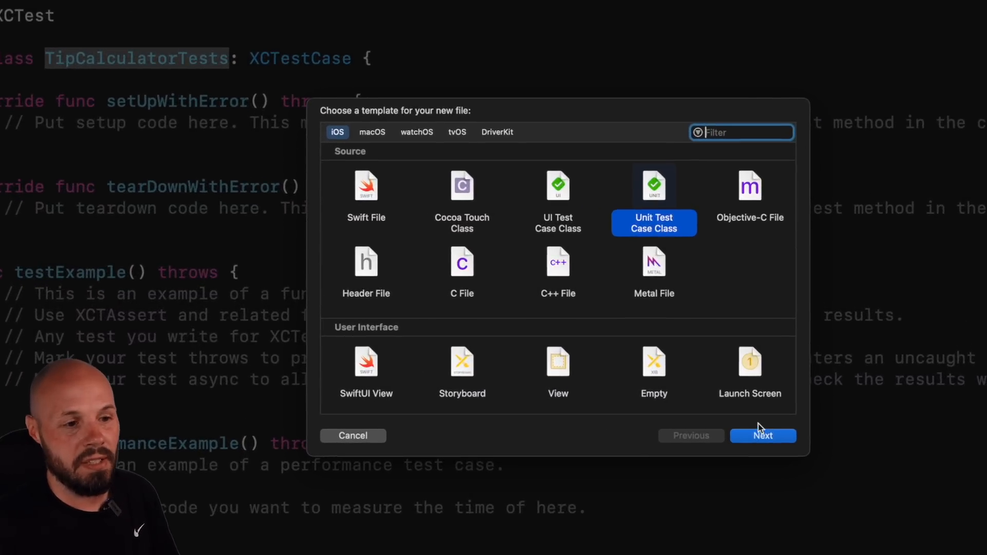
click(762, 435)
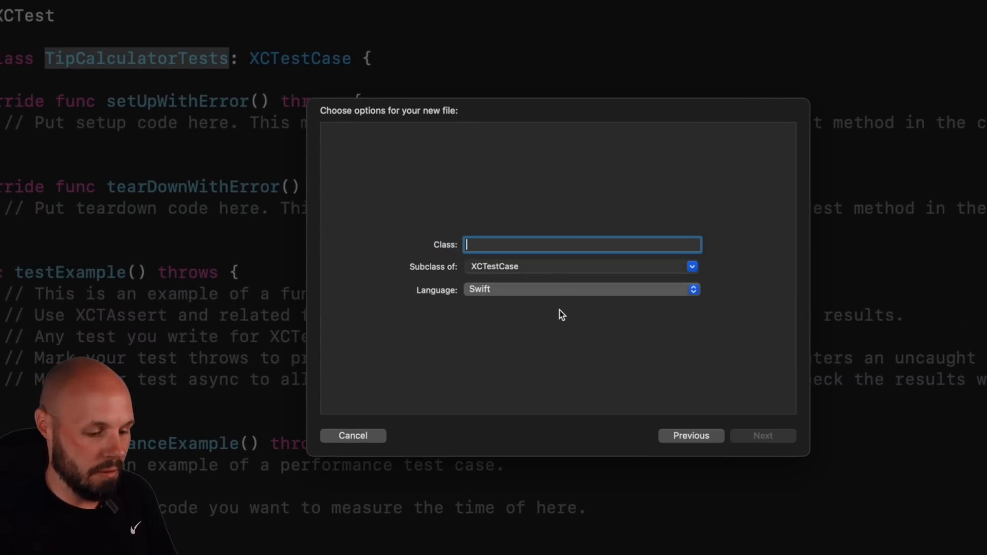
text(Calcu)
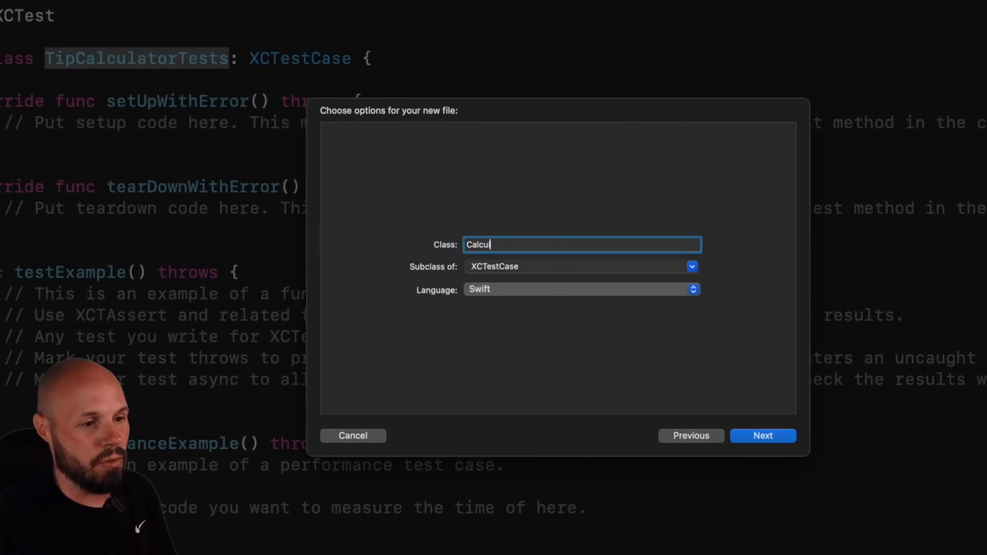
text(lationTests)
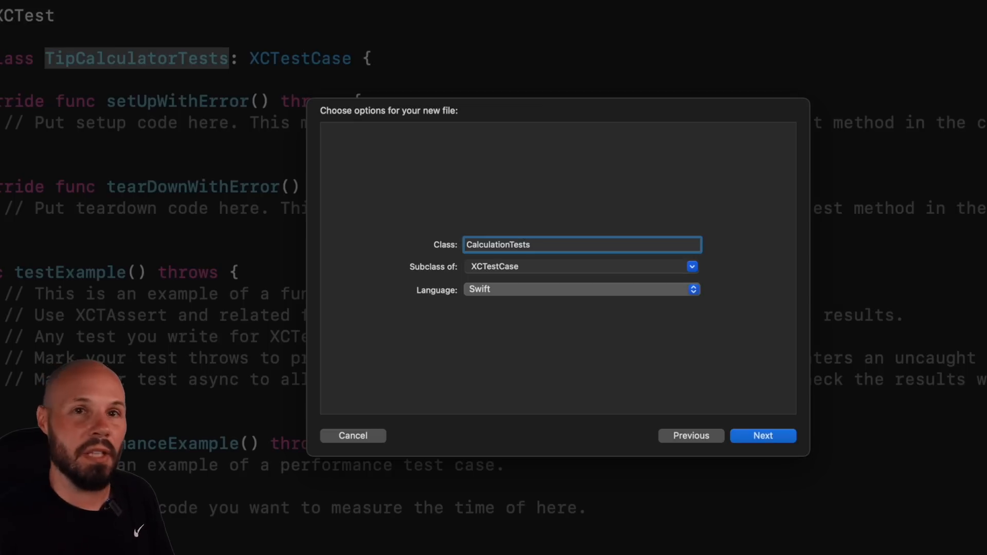
mouse_move(626, 321)
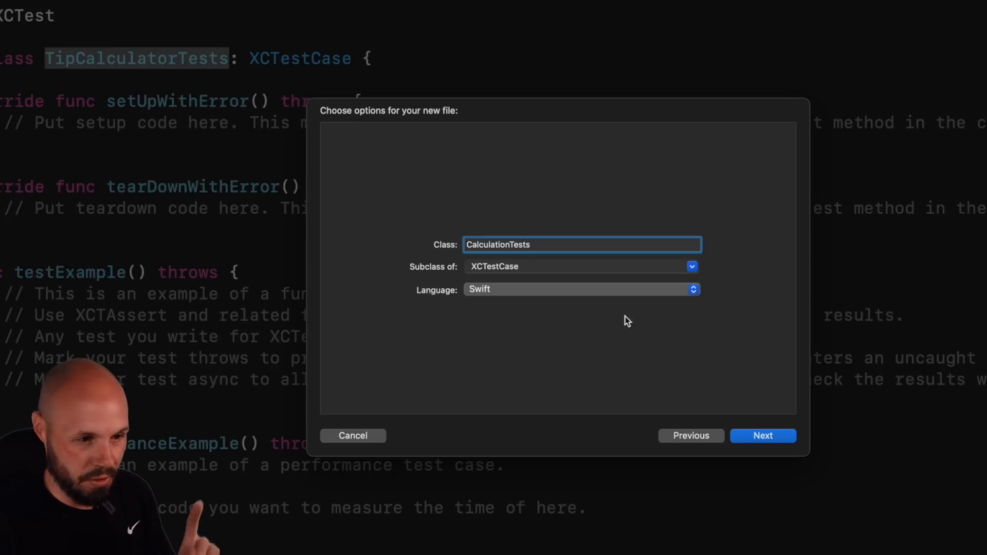
click(762, 436)
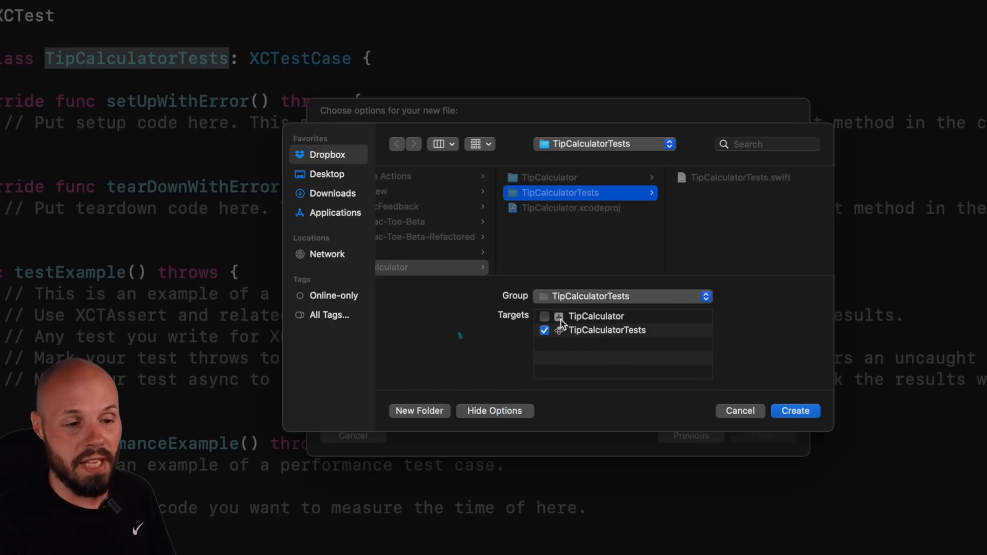
click(794, 410)
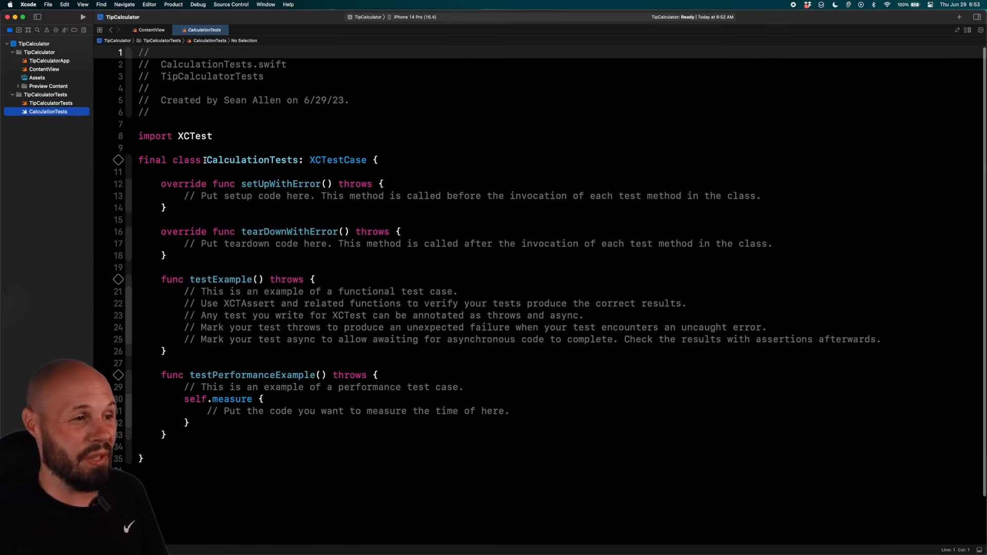
- Review the Calculation struct in ContentView, then return to CalculationTests
double_click(252, 160)
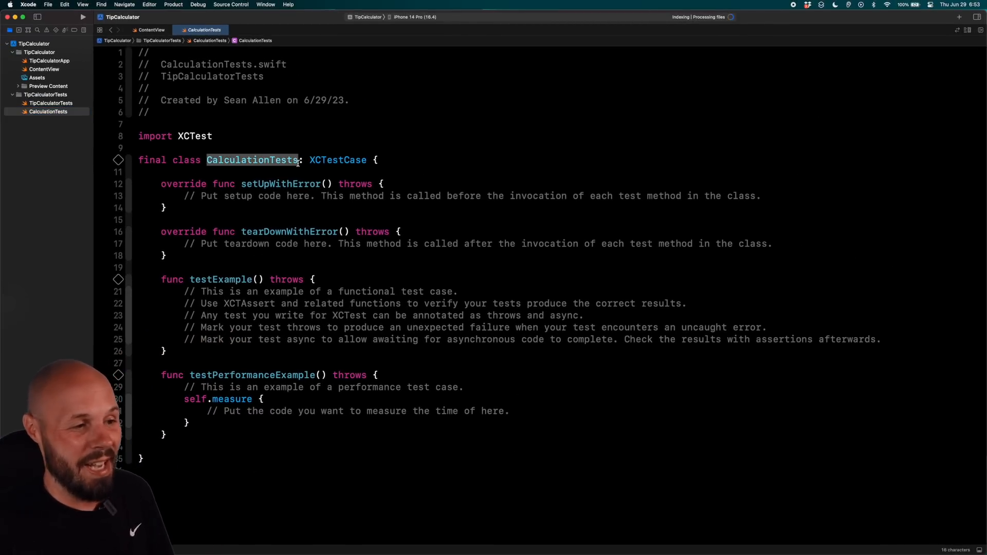
mouse_move(291, 196)
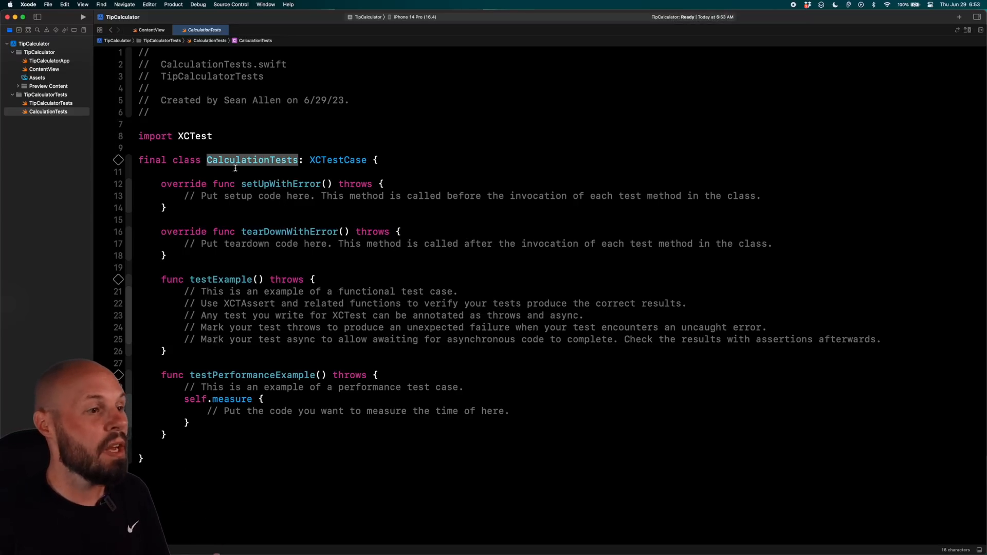
click(149, 30)
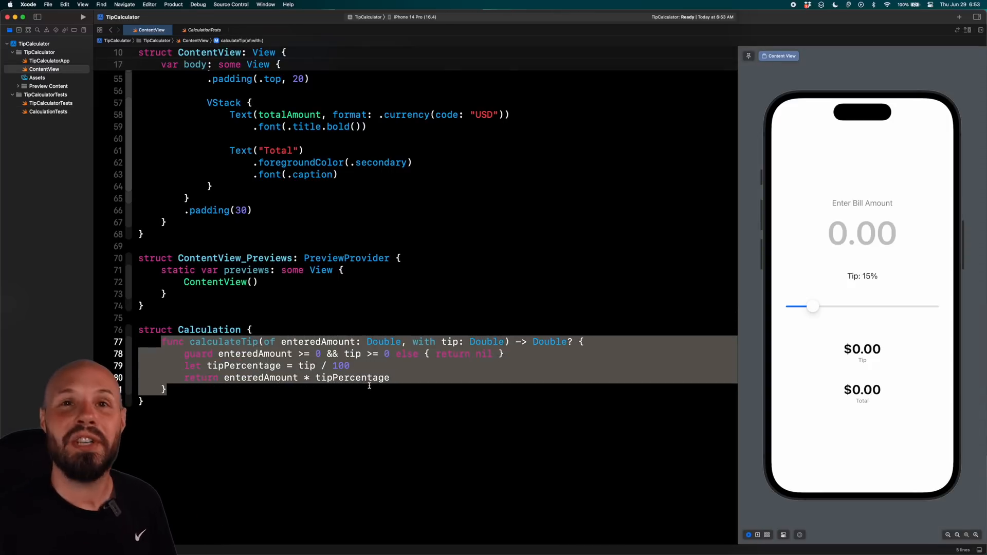
double_click(210, 329)
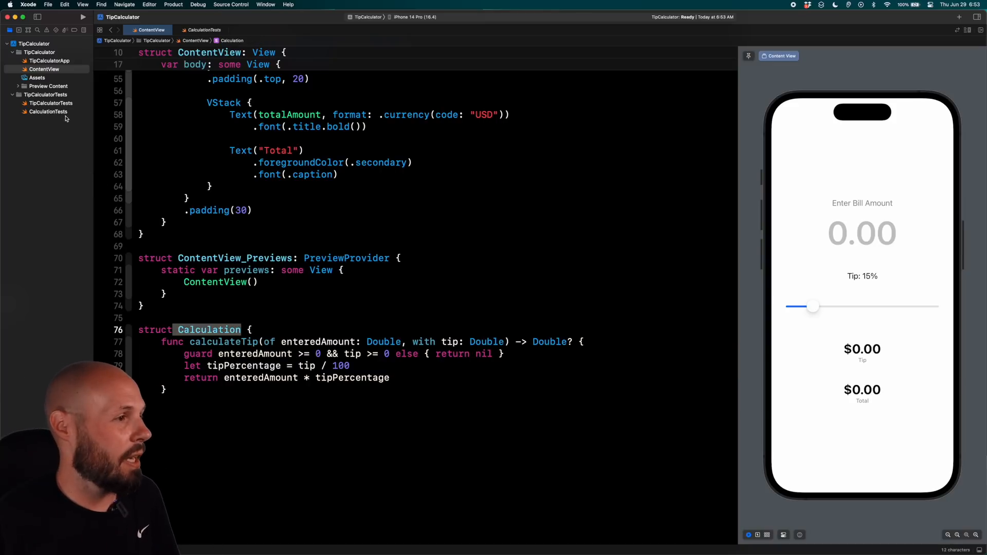
click(48, 111)
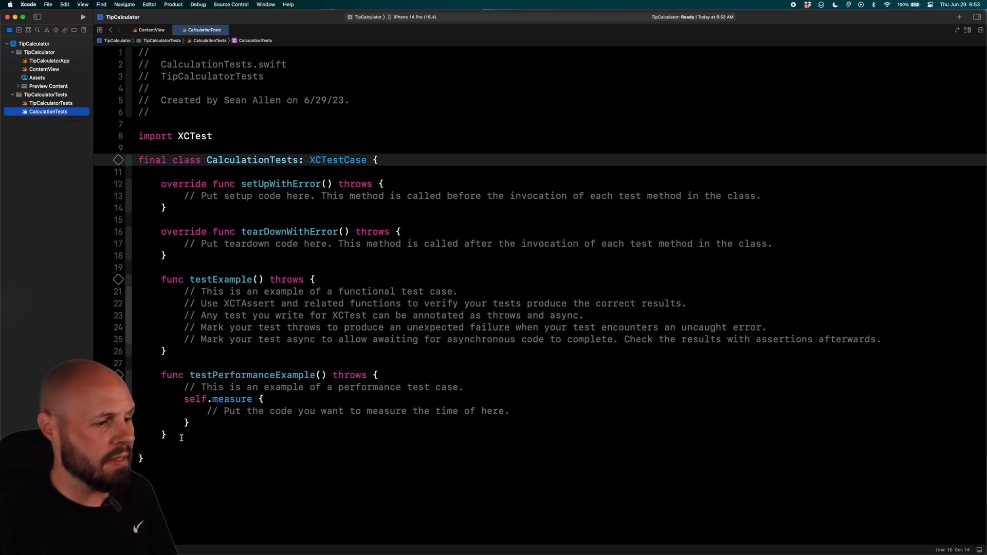
- Delete the template setUp, tearDown and example test methods from CalculationTests
key(delete)
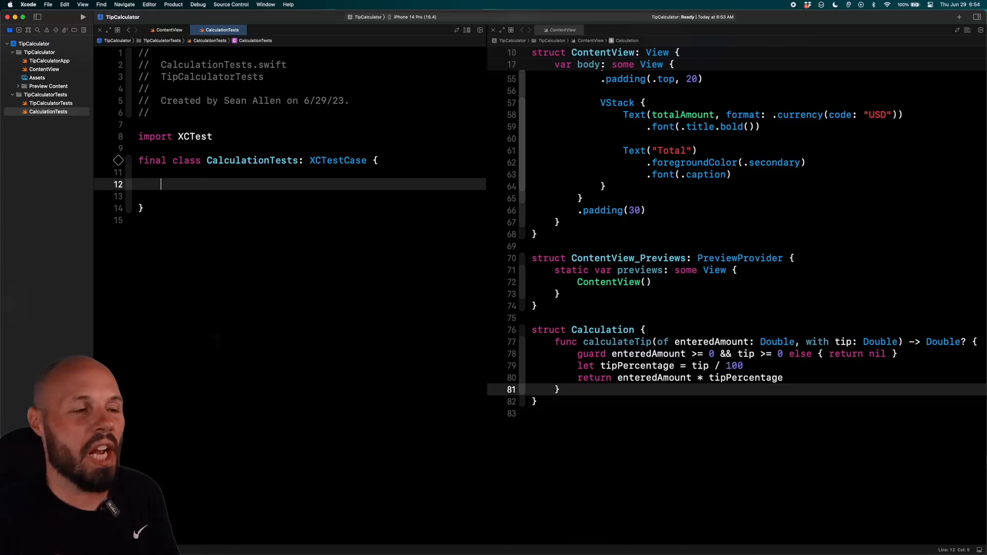
- Write func testSuccessfulTipCalculation() with Given (Arrange), When (Act), Then (Assert) comments
text(func testSuccessful)
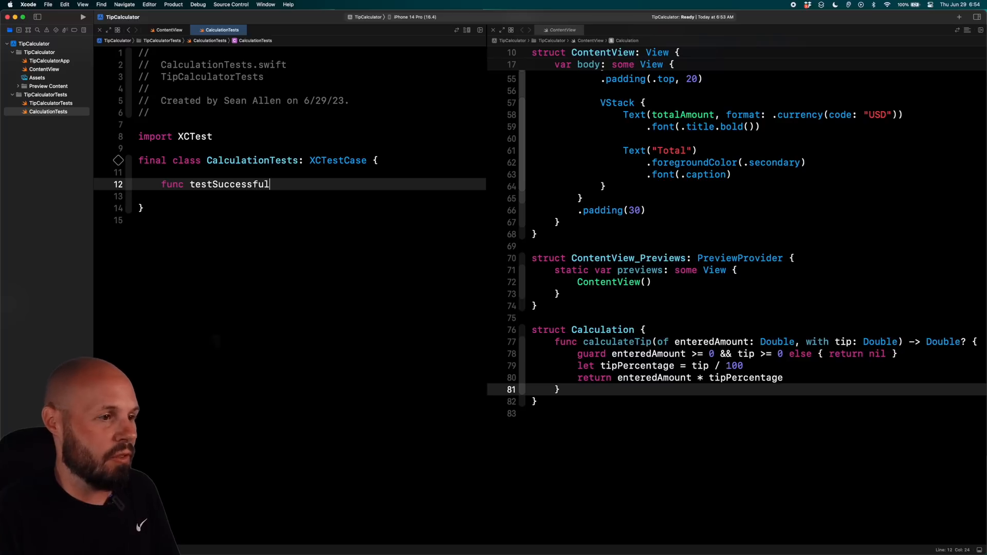
text(TipCalculation)
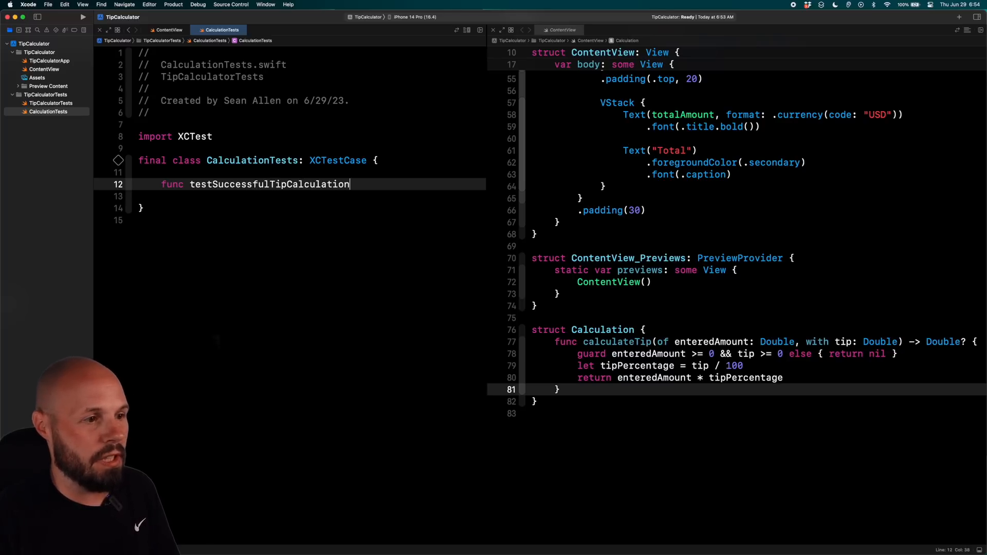
text(() {)
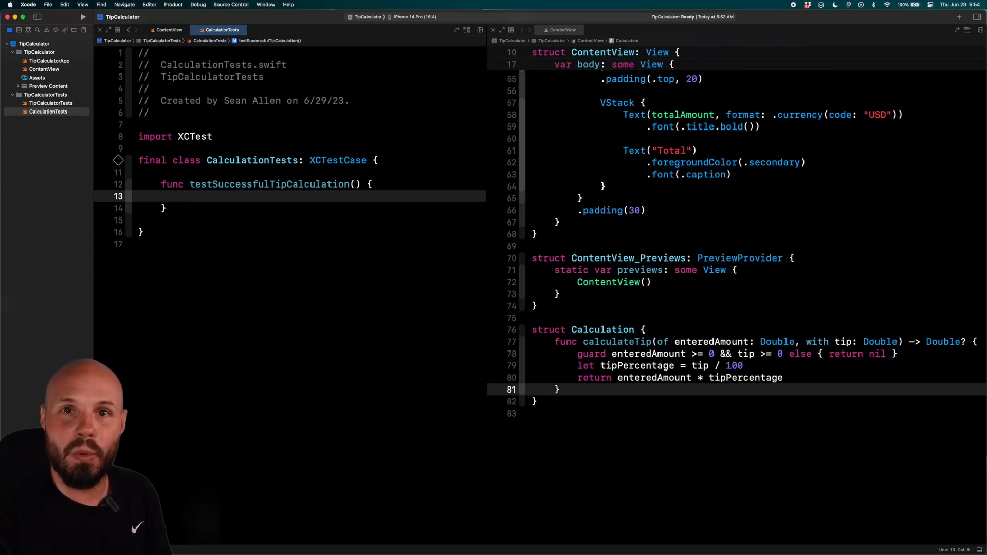
text(// Given)
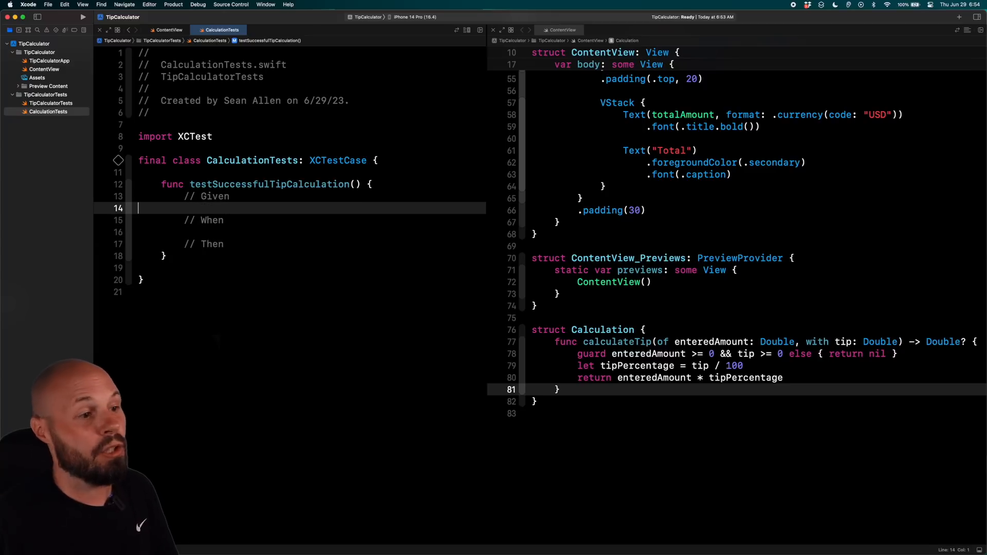
text((Arrange)
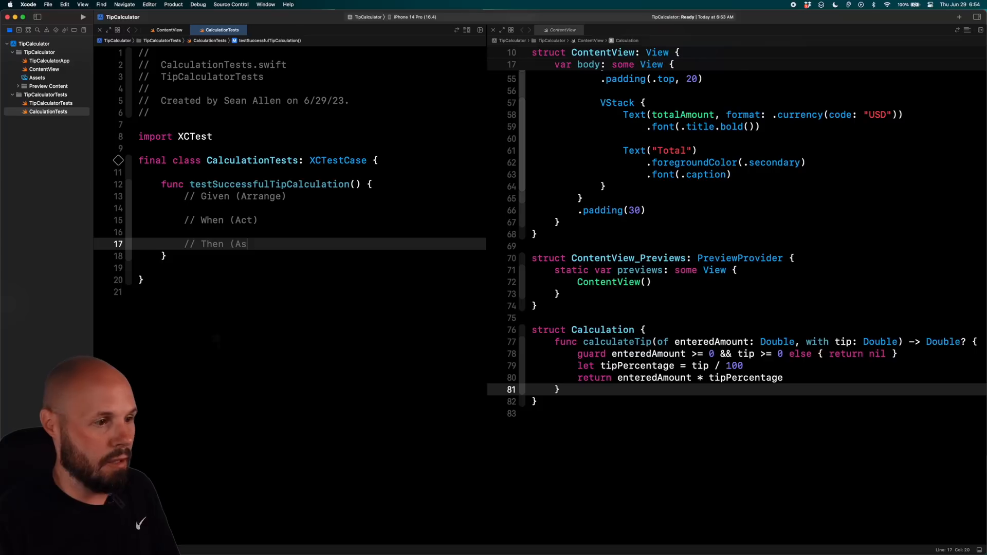
text(sert))
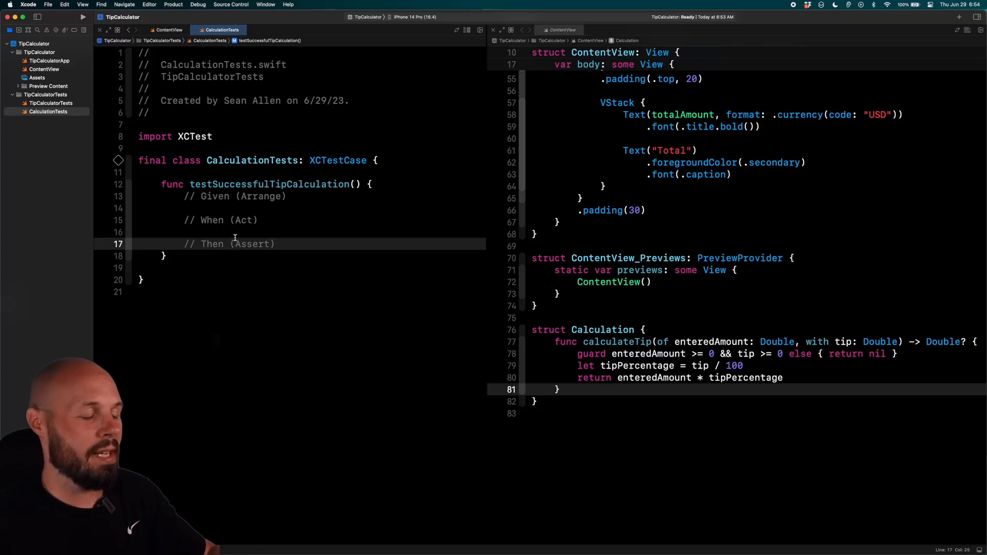
click(292, 196)
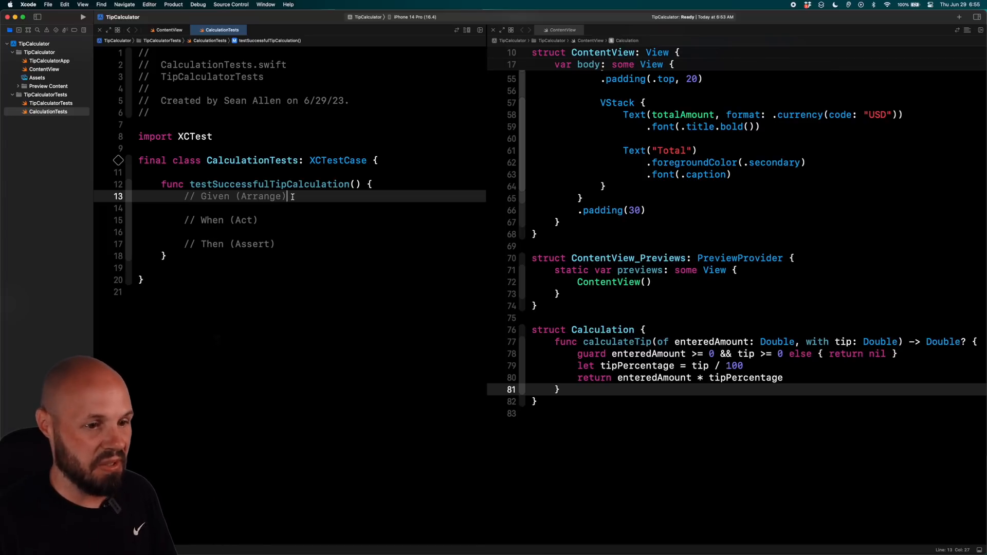
key(return)
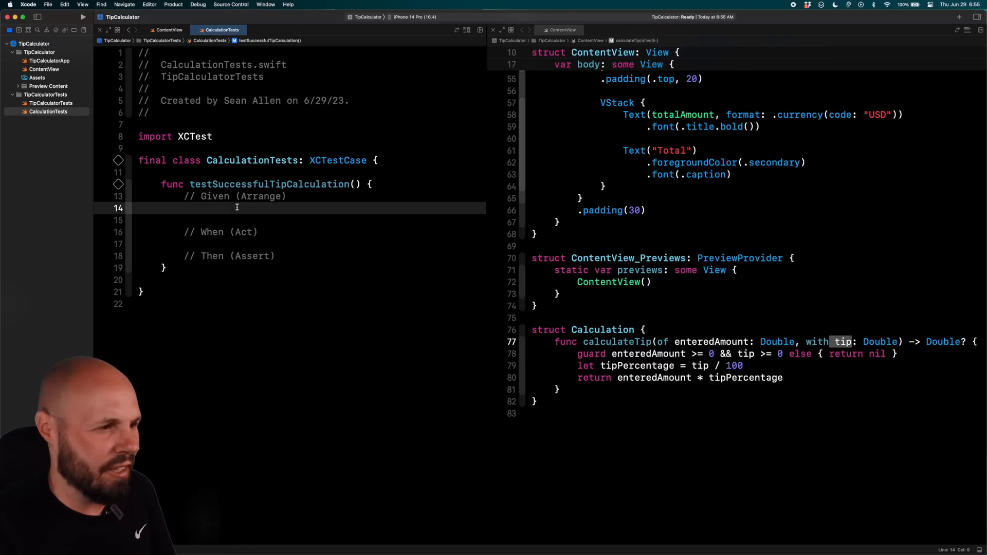
- Declare enteredAmount = 100.00 and tipSlider = 25.0 under Given, adding a line below When
text(let enteredAmount =)
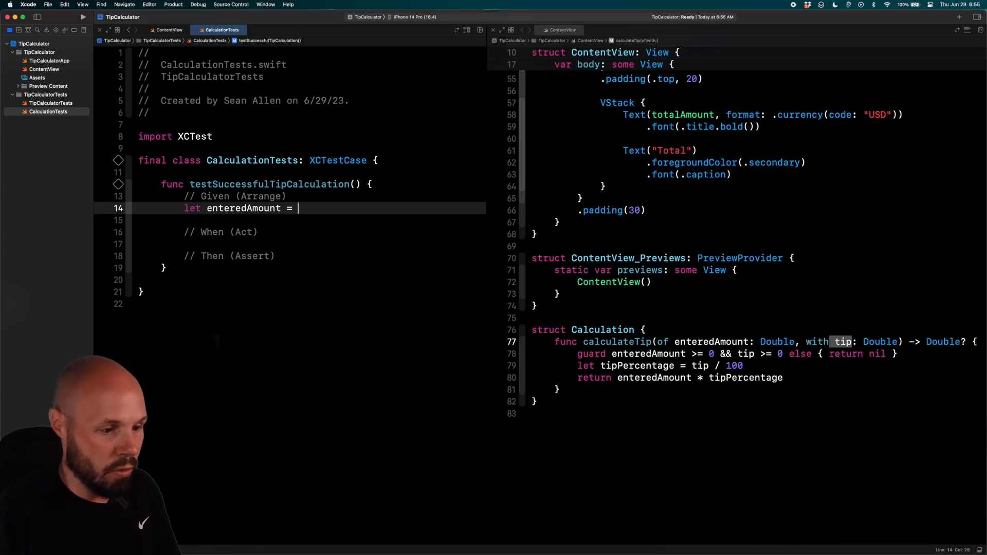
text(100.00)
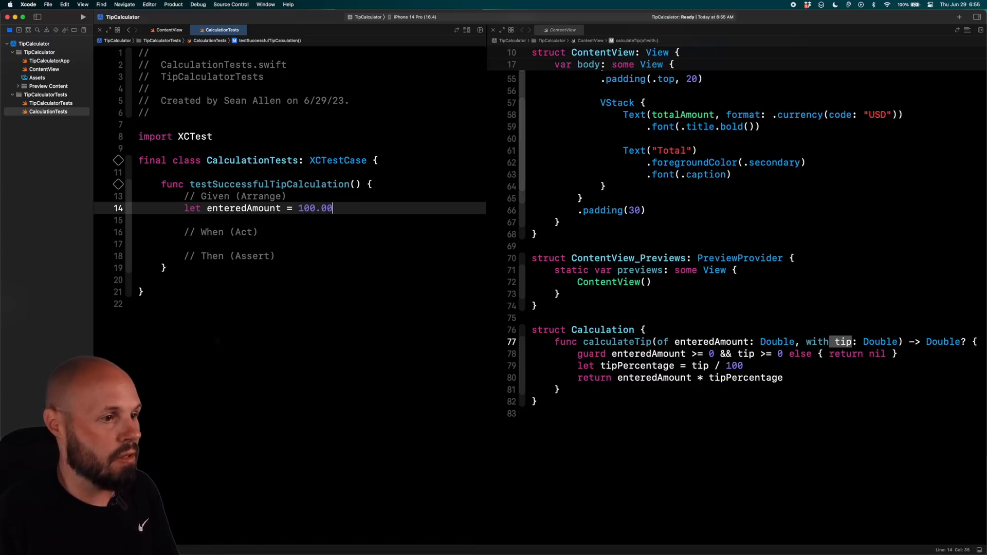
text(let)
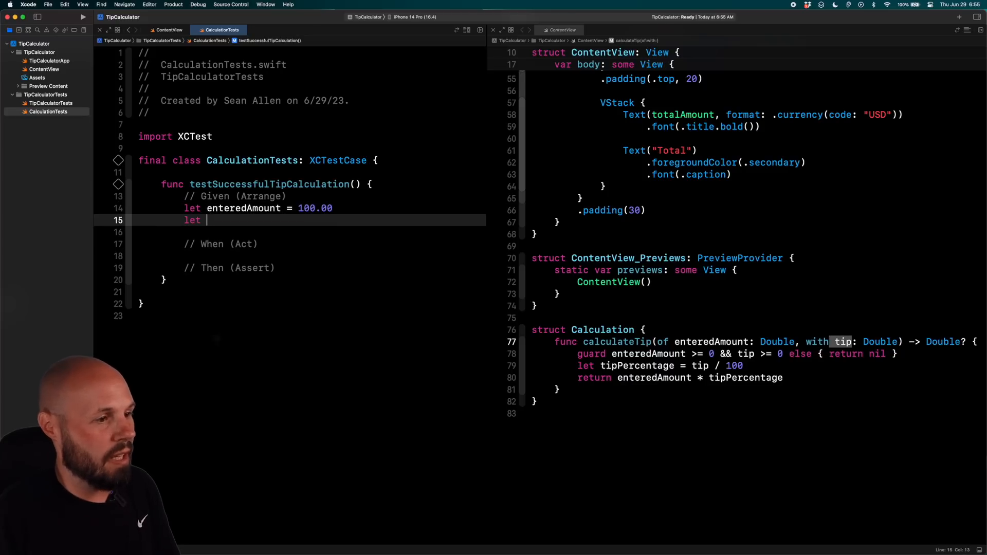
text(tipSlider)
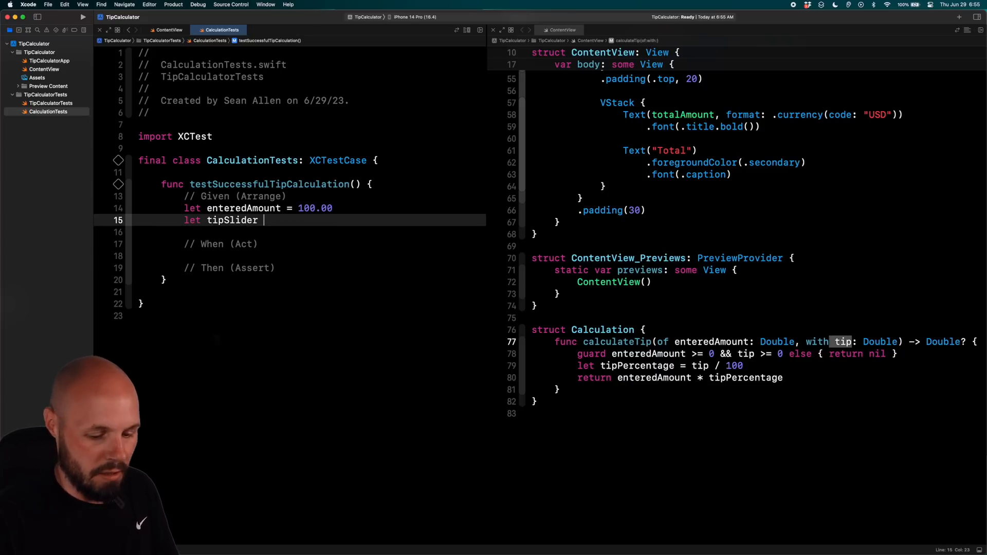
text(= 25.0)
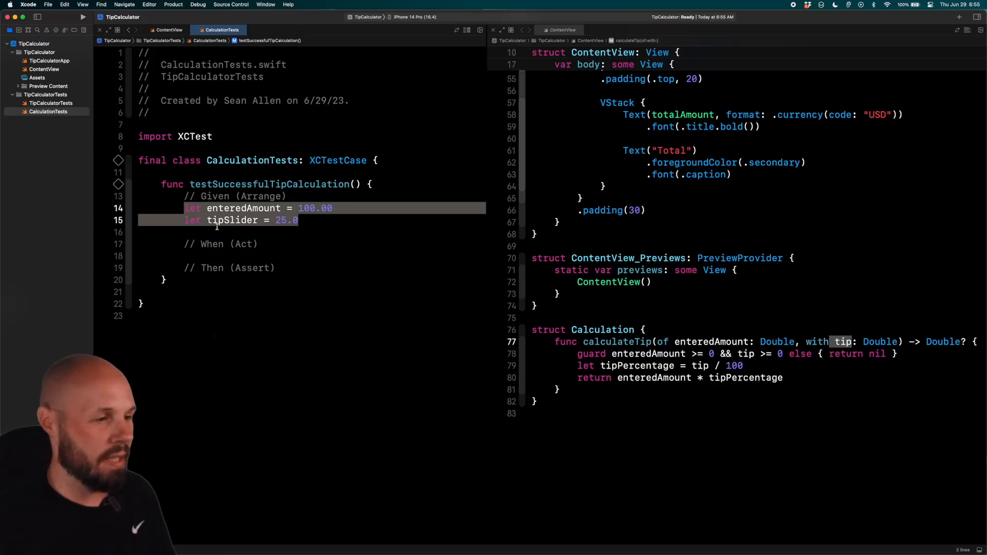
click(254, 207)
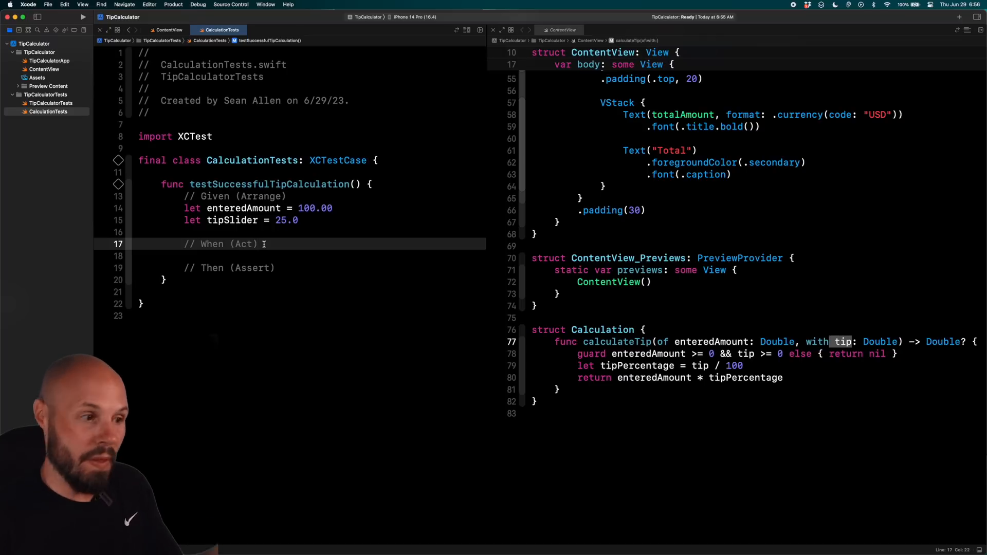
key(return)
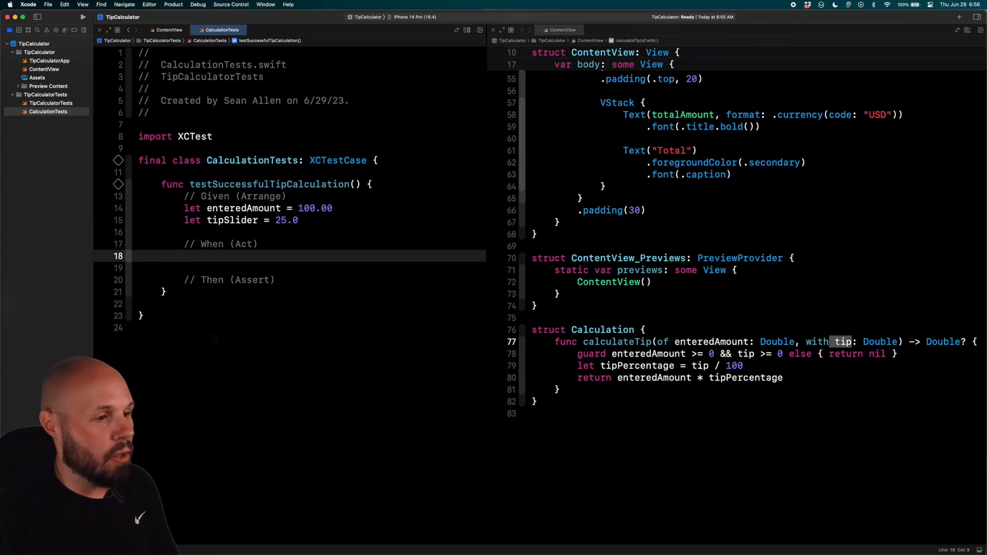
text(let tip =)
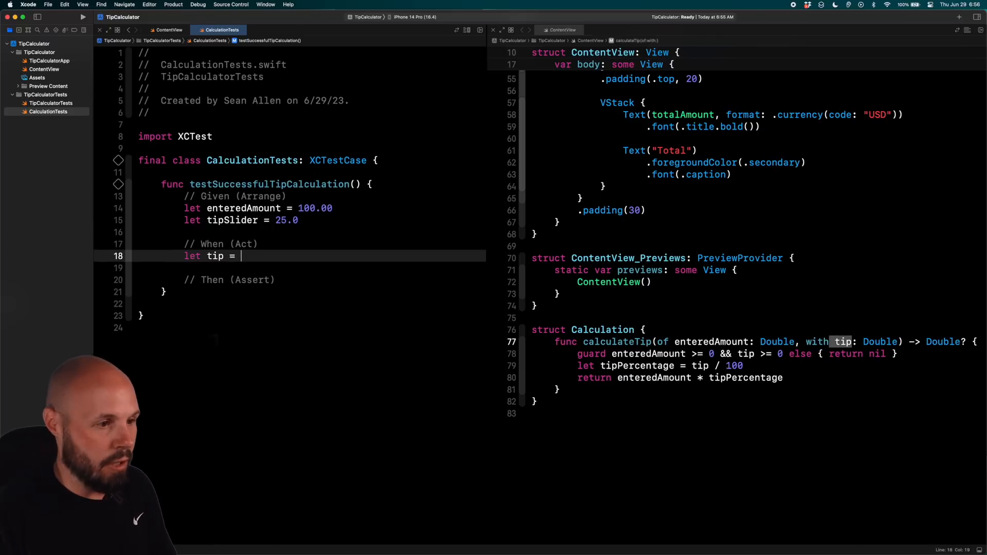
text(Calcl)
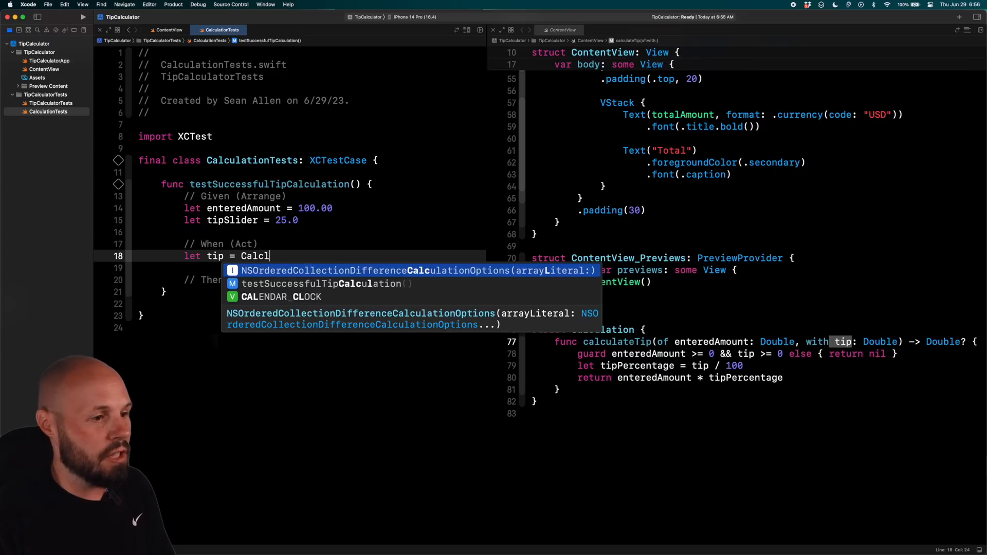
key(Backspace)
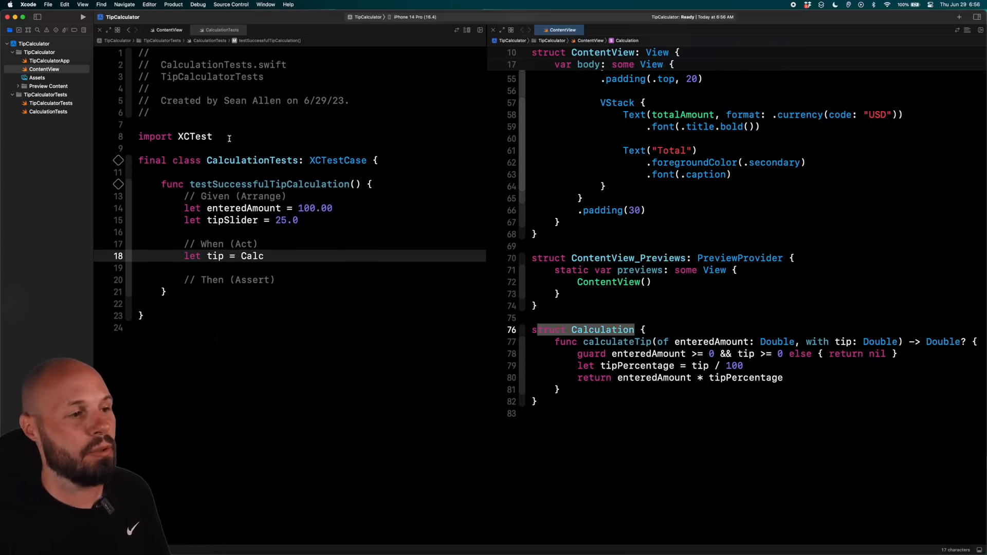
text(@testable import)
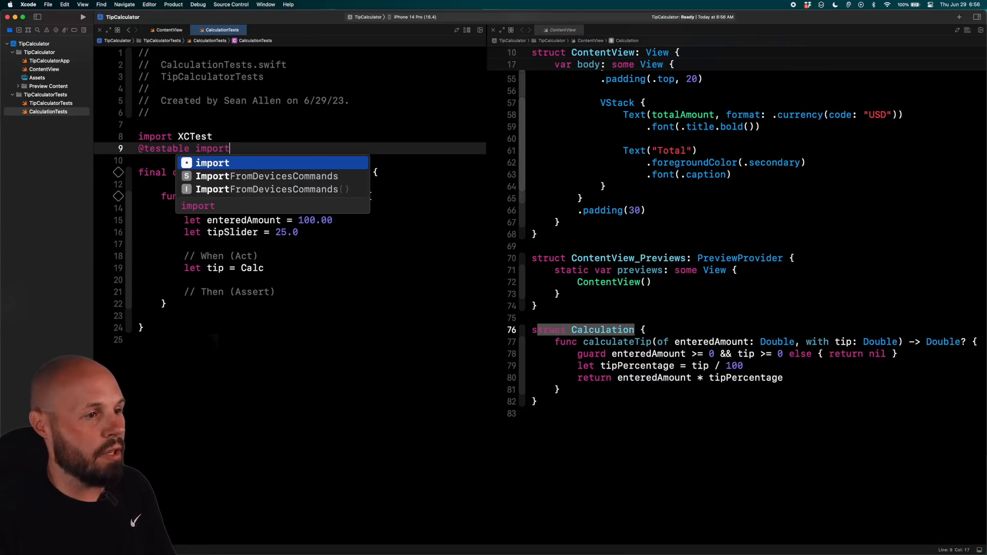
text(TipCalculator)
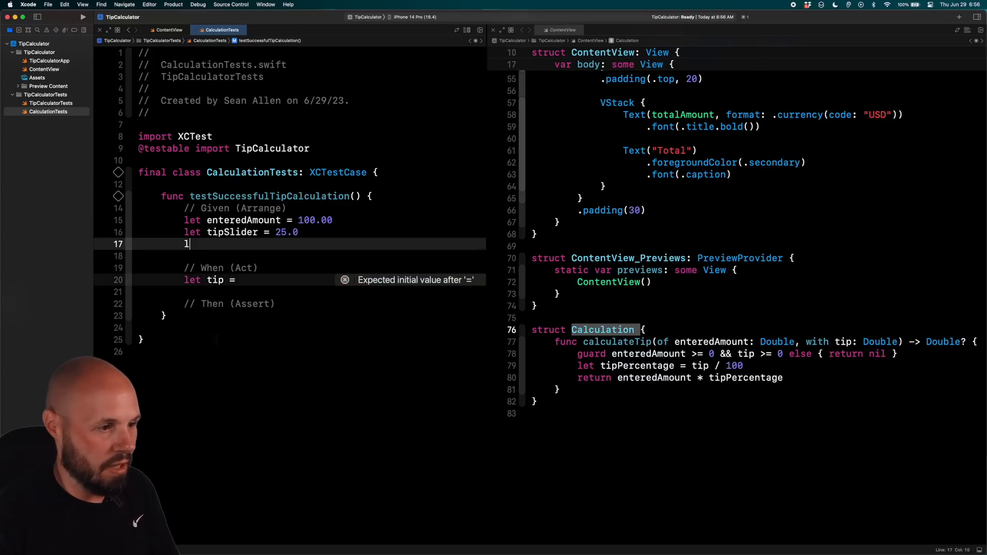
text(et calculation = Calculation()
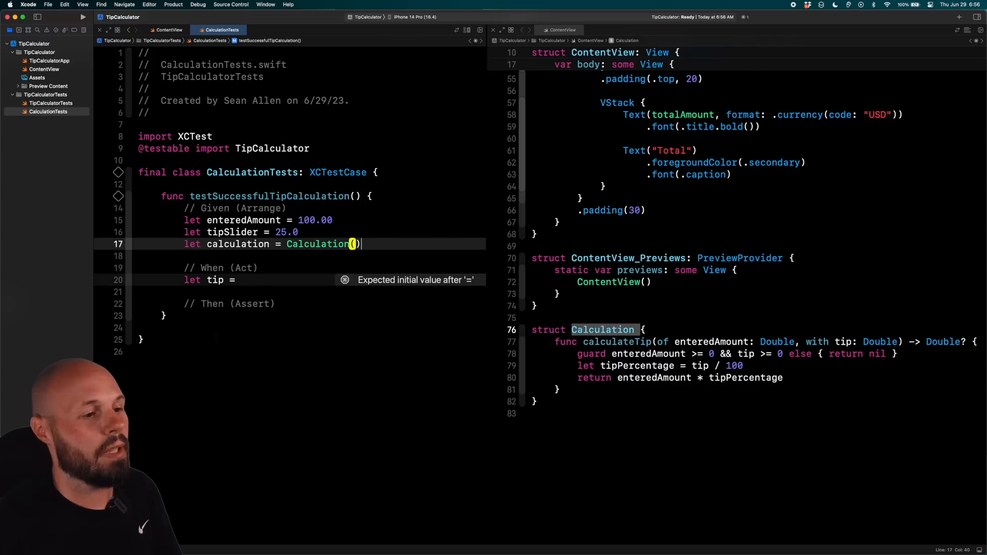
- Assign tip = calculation.calculateTip(of: enteredAmount, with: tipSlider) under When
click(241, 279)
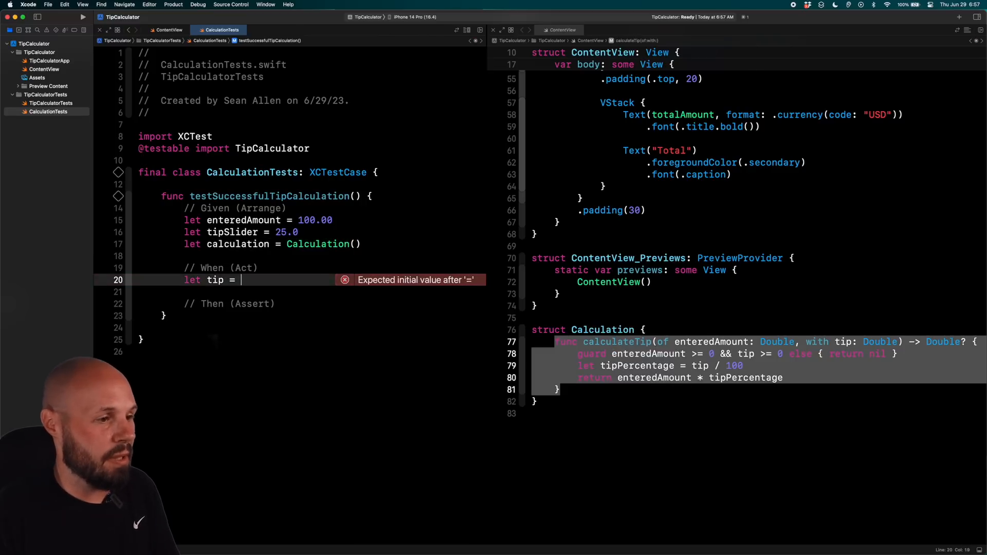
text(calculation.)
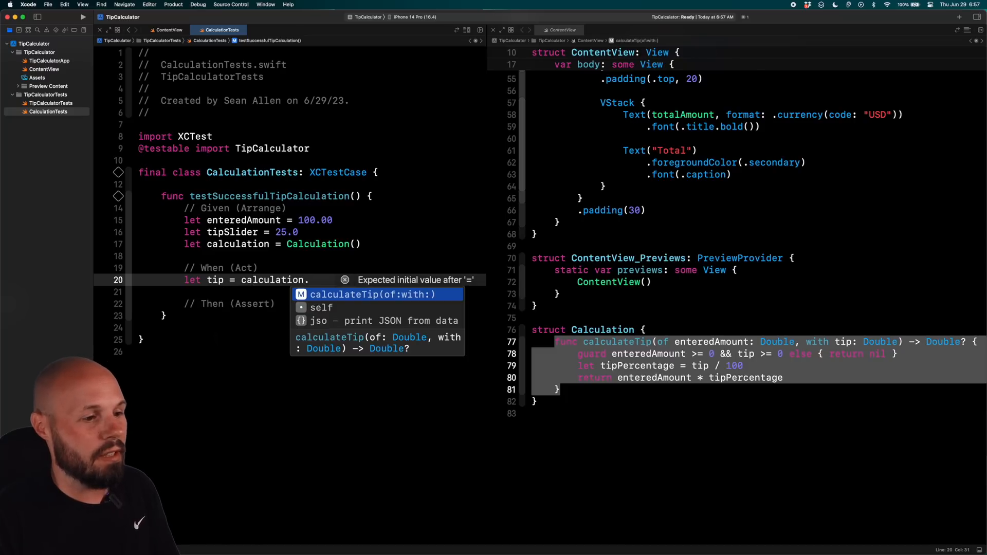
click(345, 294)
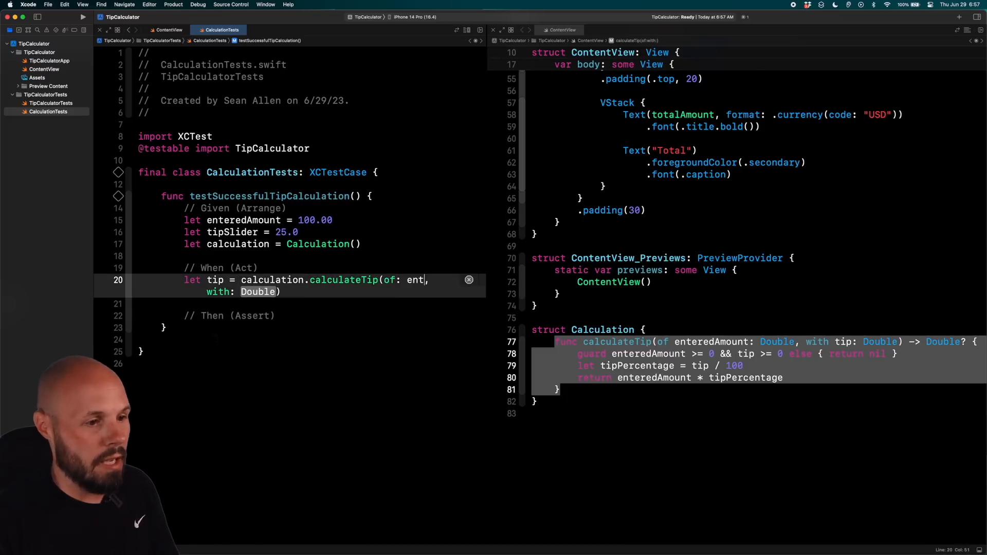
text(enteredAmount, with: tipSlider)
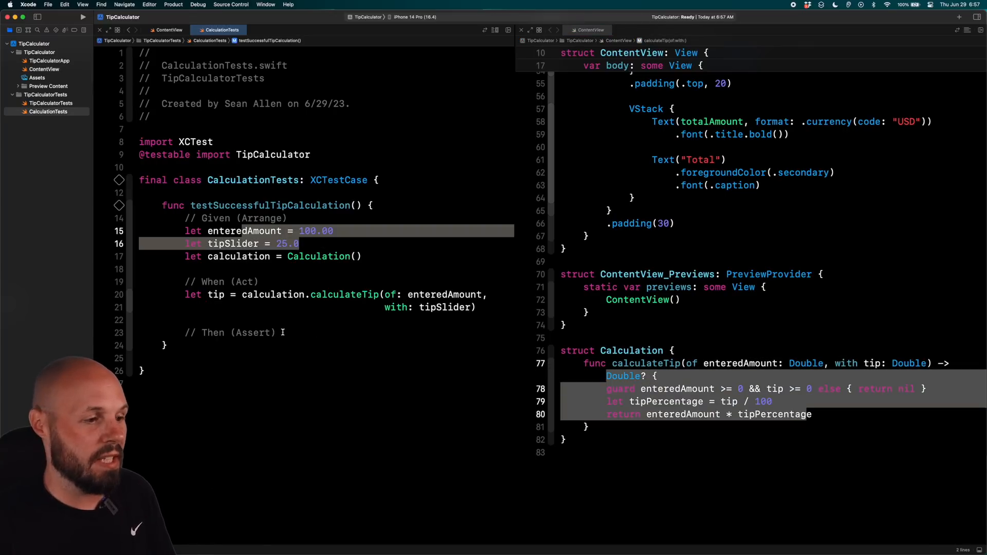
click(280, 333)
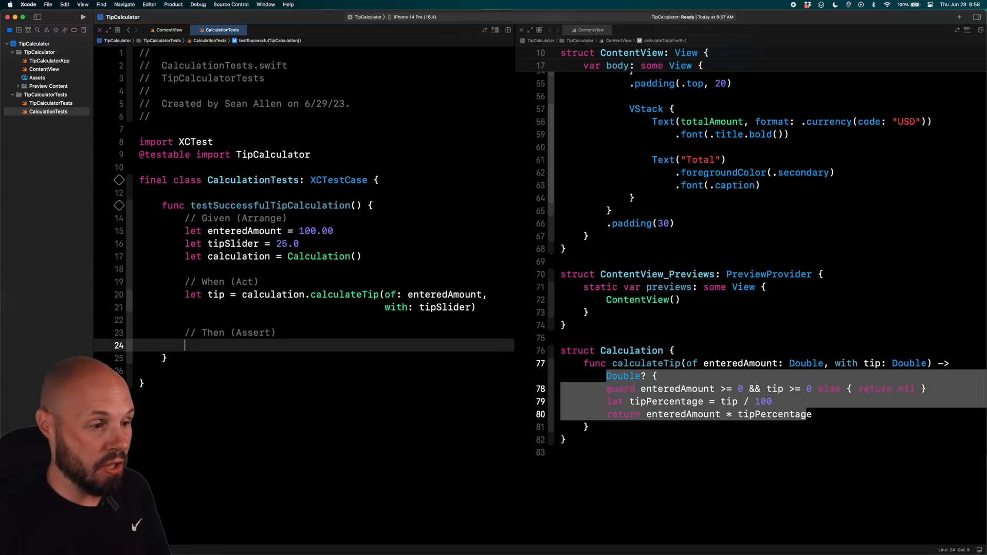
- Write XCTAssertEqual(tip, 25) under Then using autocomplete
text(XC)
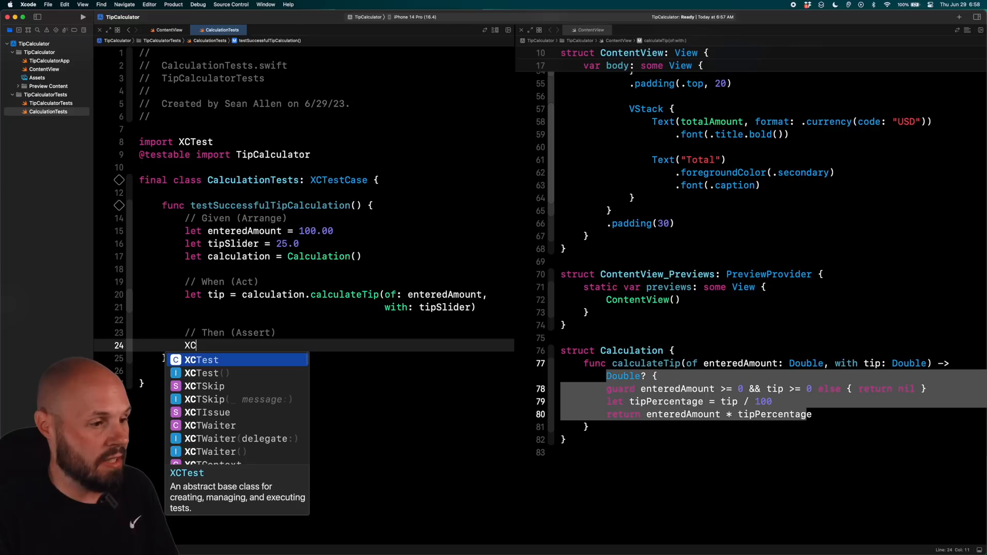
text(sser)
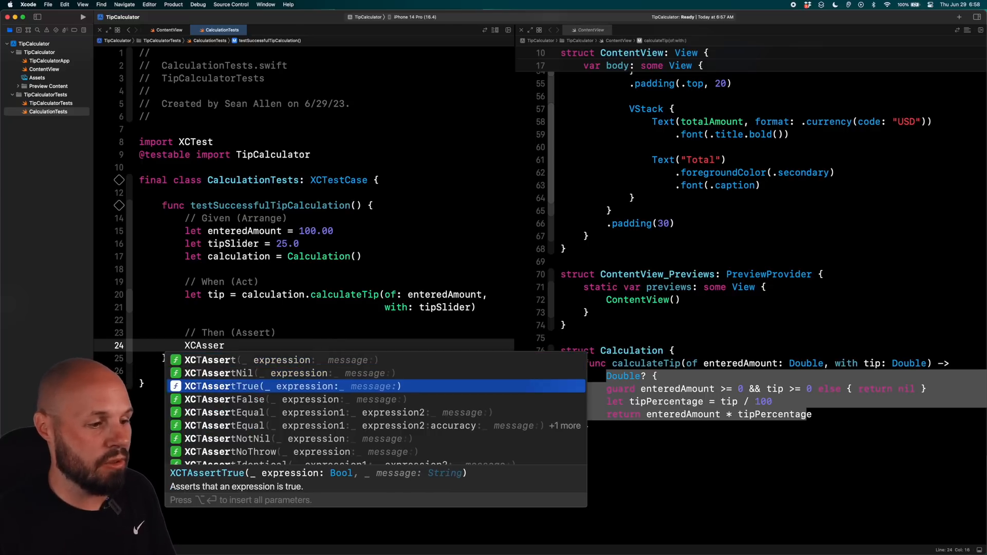
scroll(down, 3)
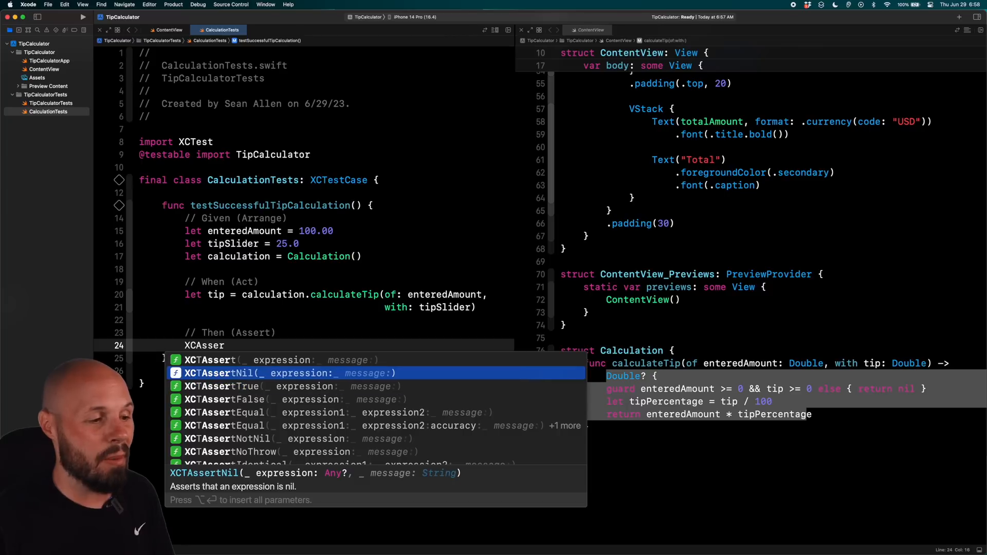
key(Down)
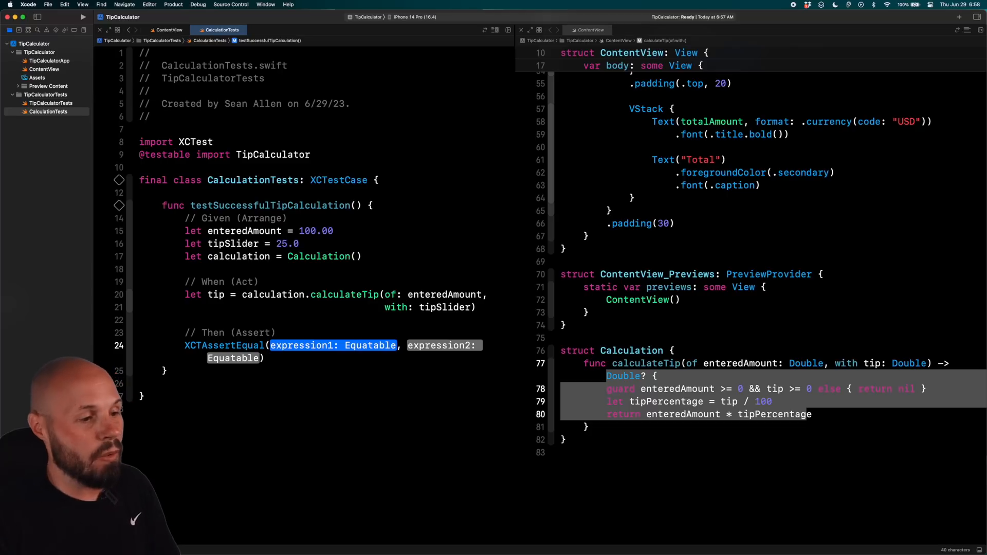
text(tip)
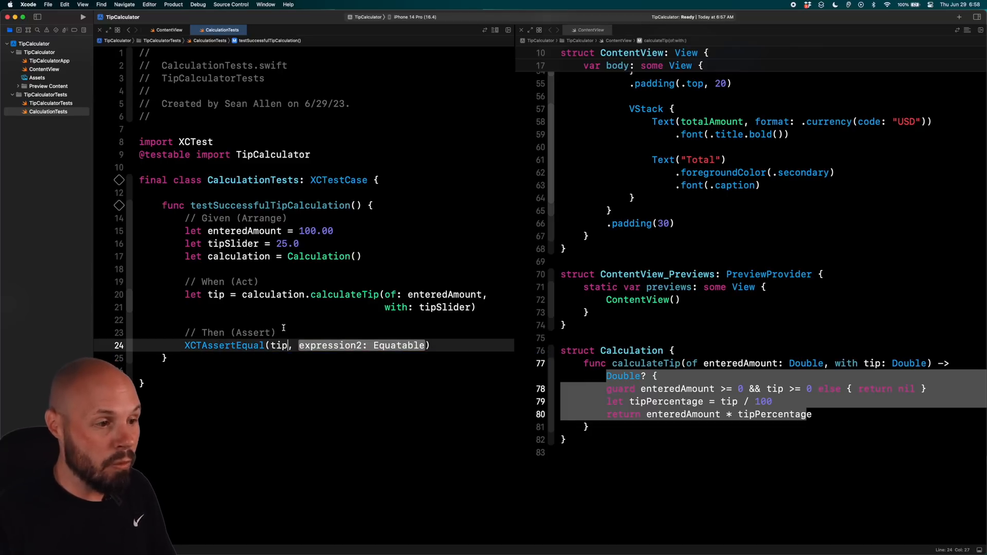
text(25))
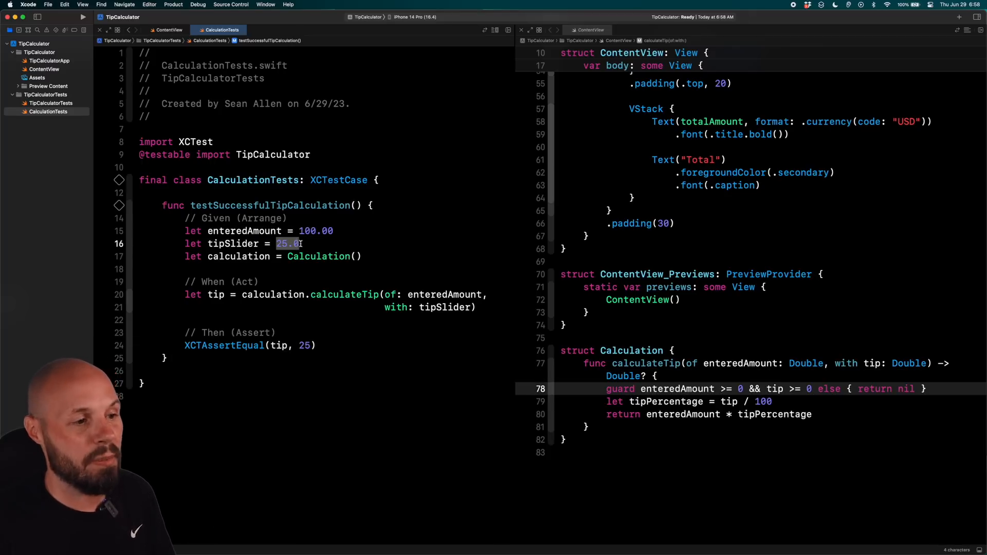
- Run testSuccessfulTipCalculation from its gutter diamond
click(308, 345)
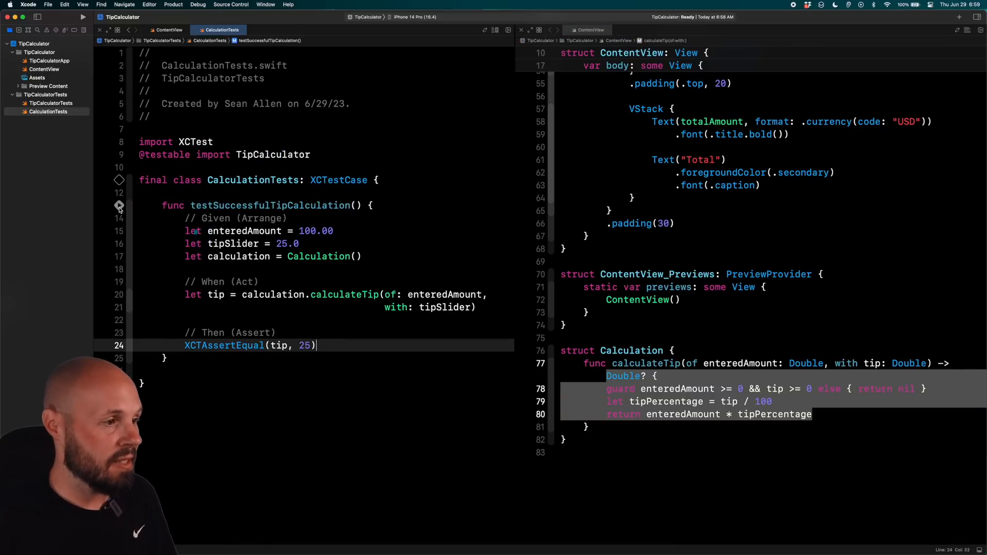
click(119, 205)
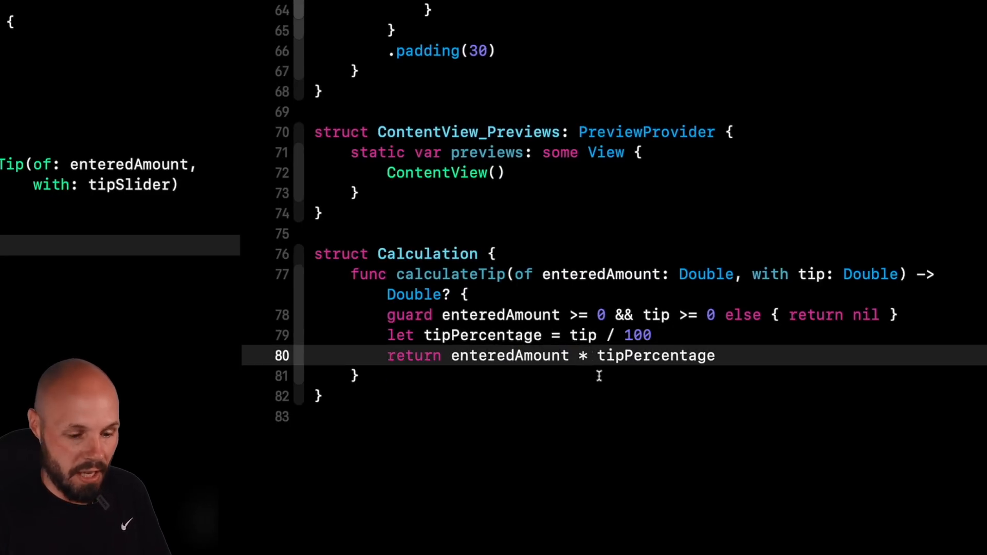
- Keep 'return enteredAmount * tipPercentage' and confirm testSuccessfulTipCalculation shows a green checkmark
text(-)
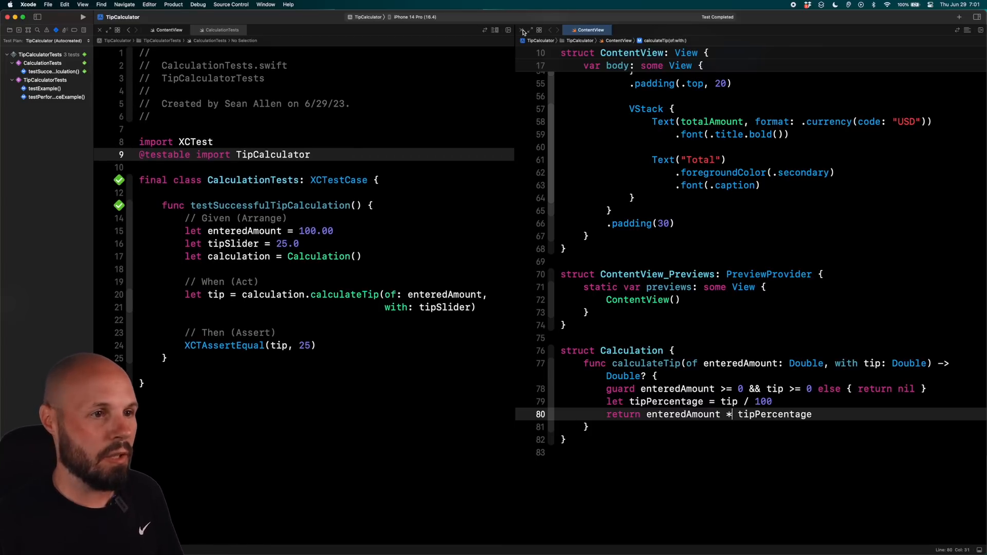
- Enter -4500 as the bill amount in the ContentView live preview and see a $0.00 tip
click(524, 30)
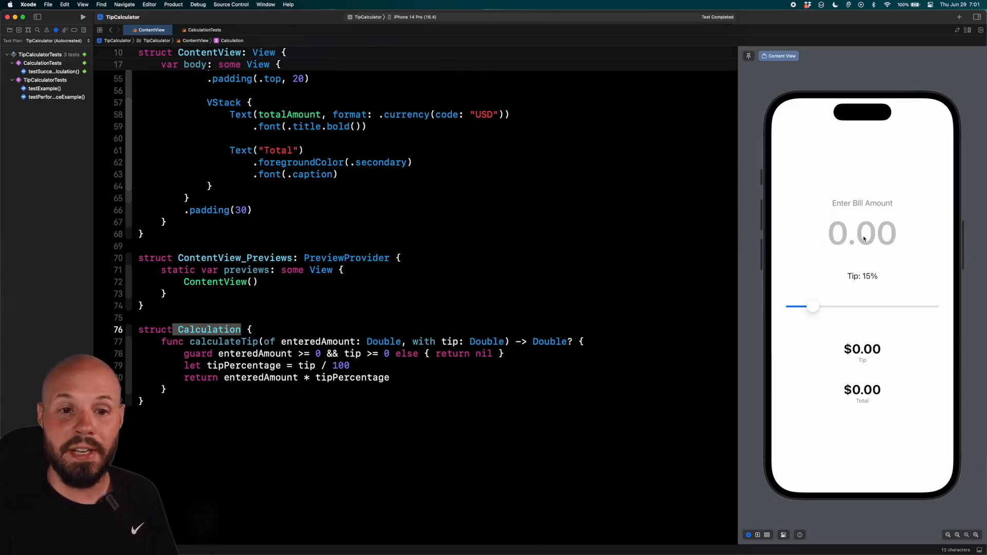
text(10)
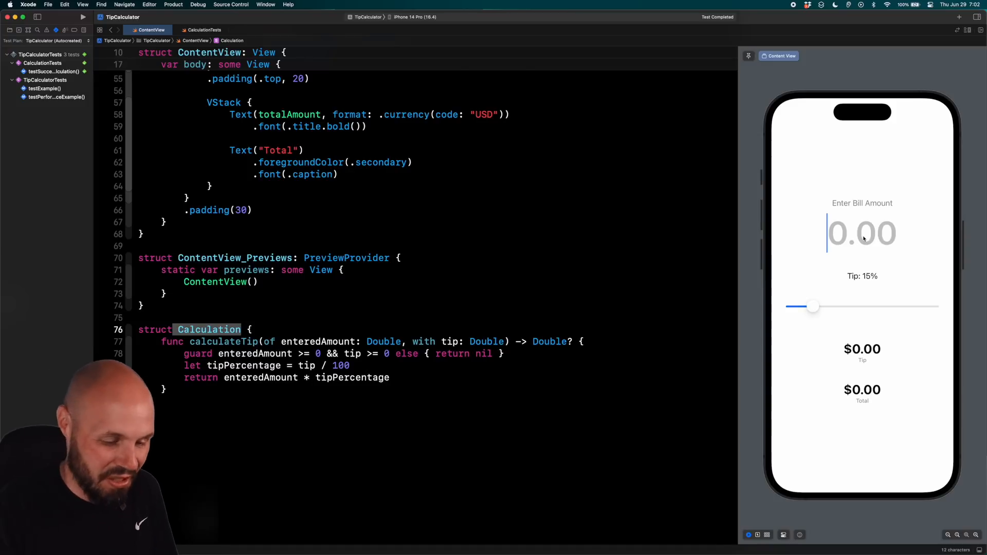
text(-4)
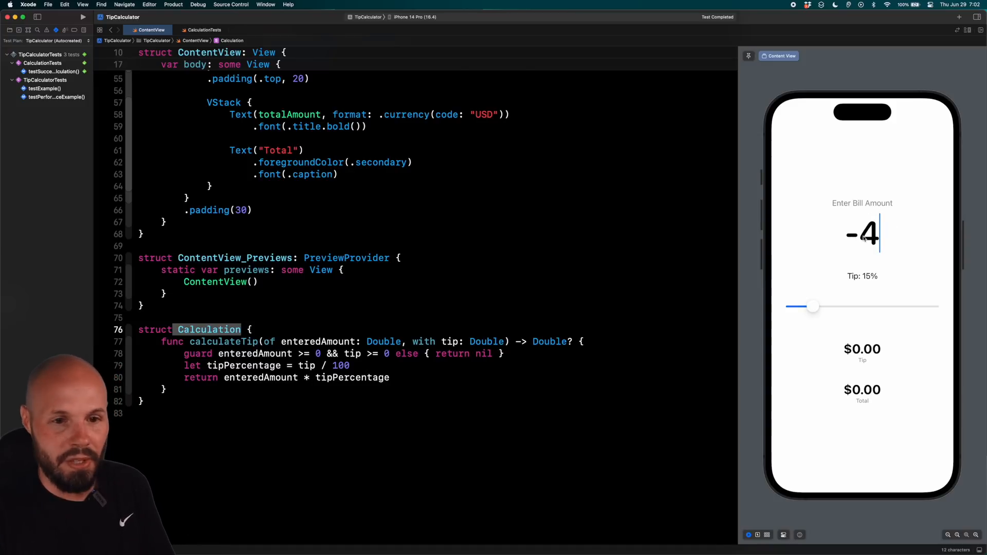
text(500)
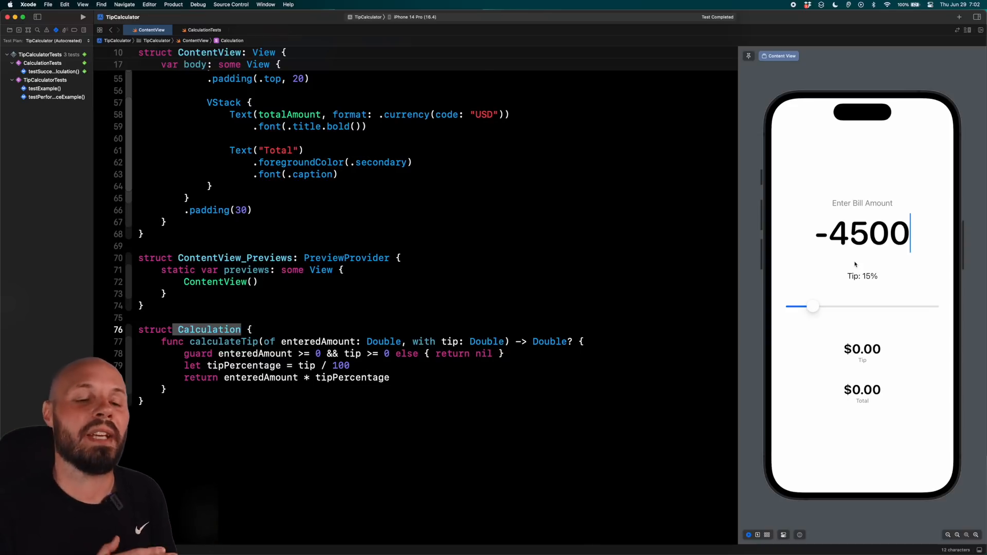
mouse_move(487, 96)
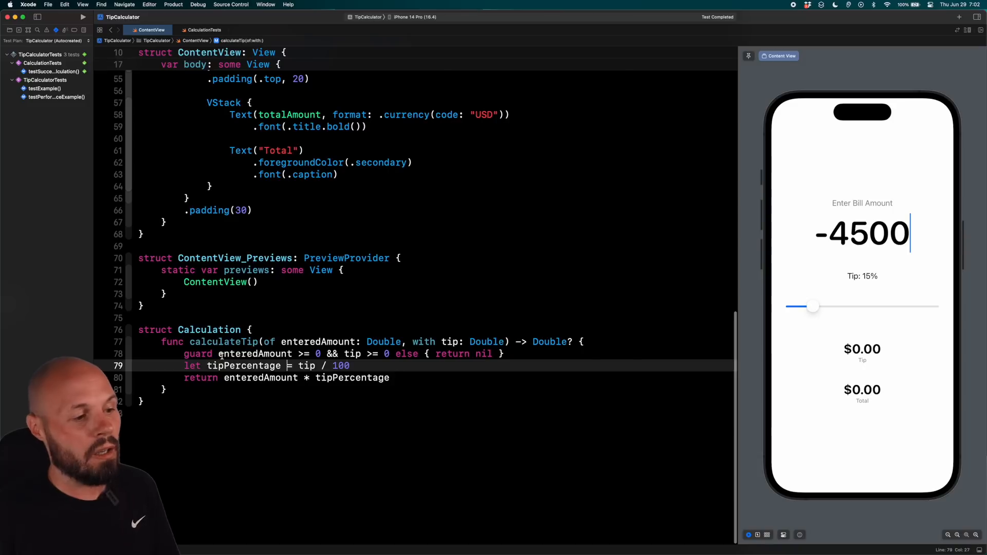
click(201, 353)
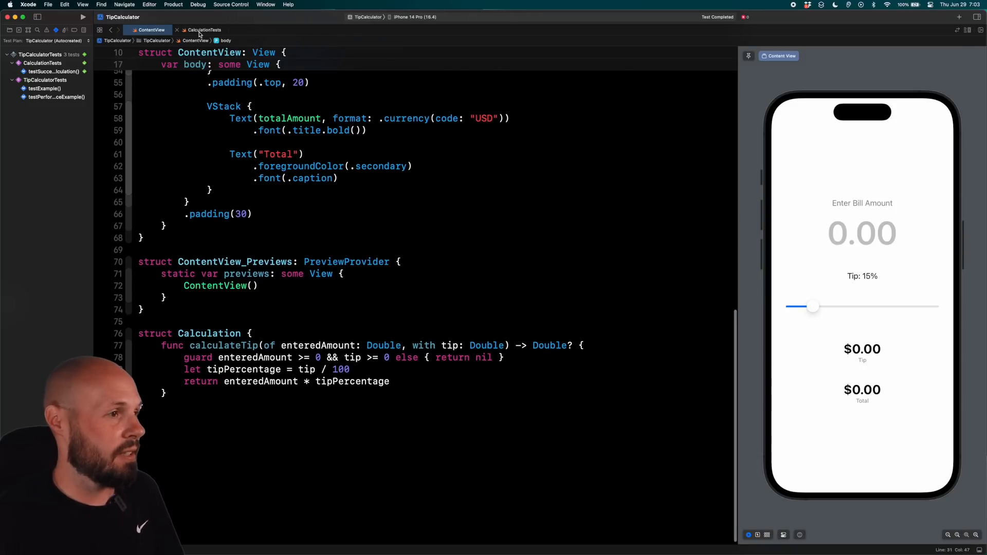
- Rename the copied test to testNegativeEnteredAmountTipCalculation with enteredAmount -100.00
click(204, 30)
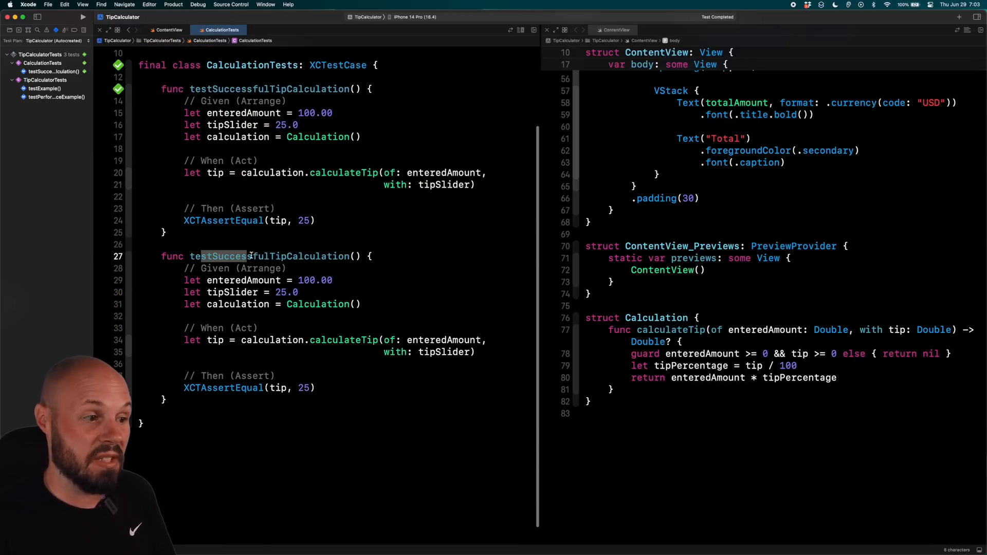
click(283, 256)
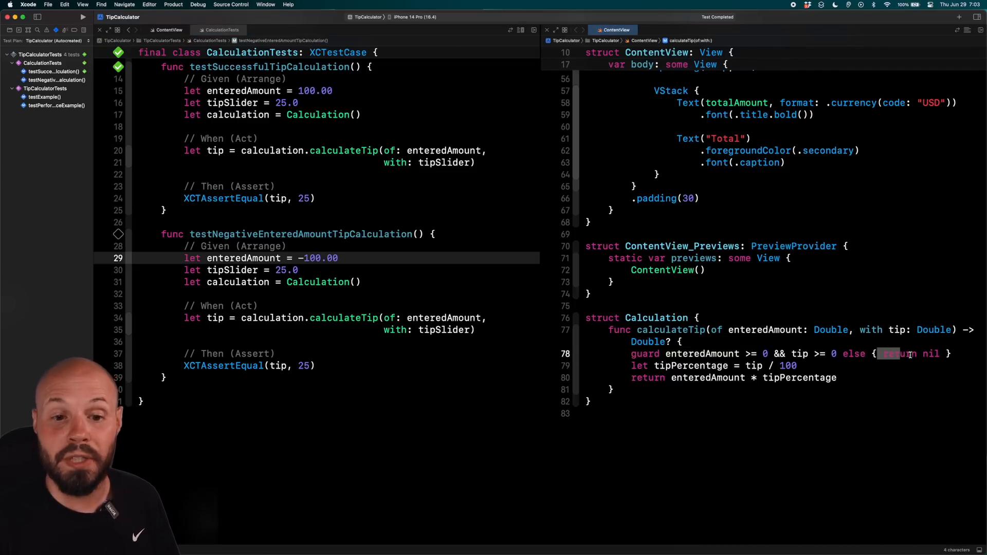
scroll(up, 3)
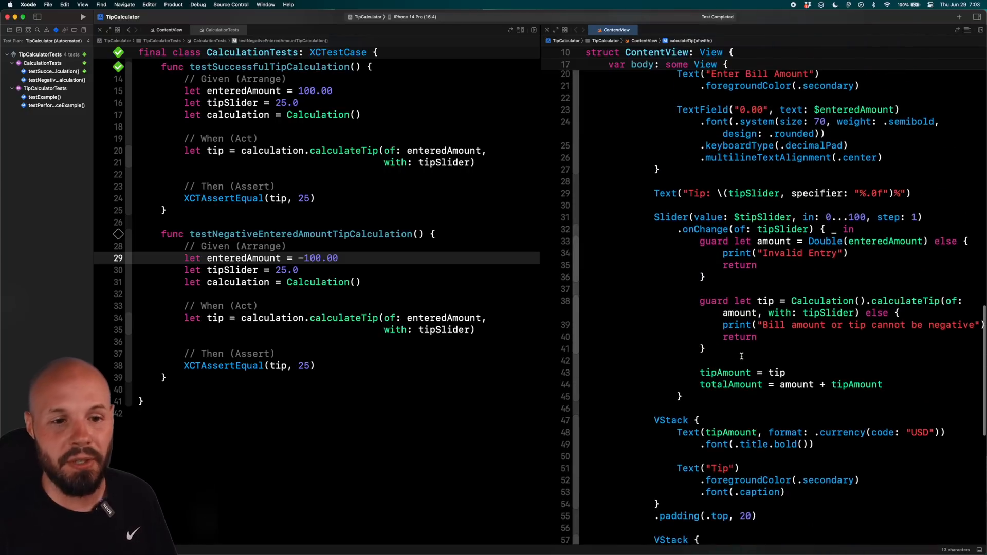
scroll(down, 3)
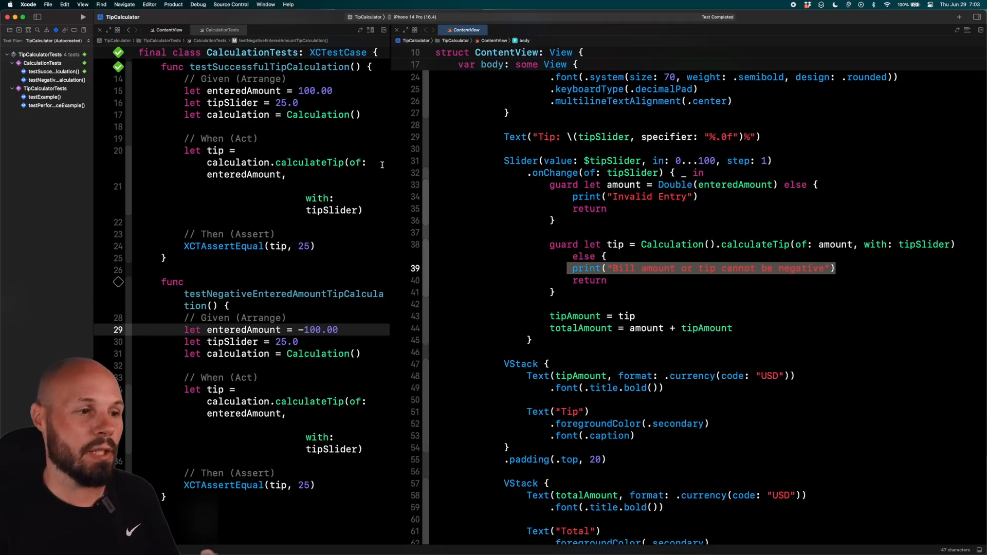
mouse_move(392, 191)
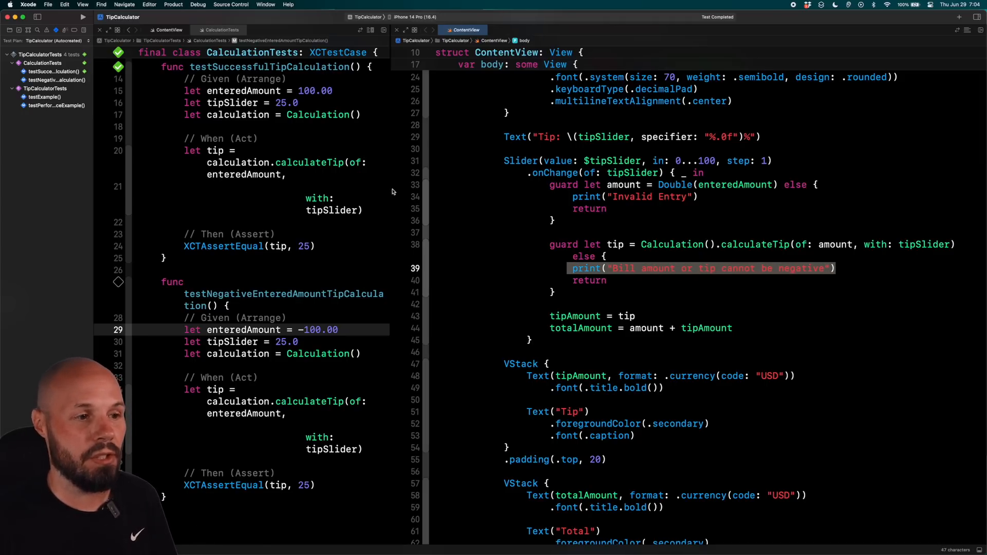
mouse_move(390, 190)
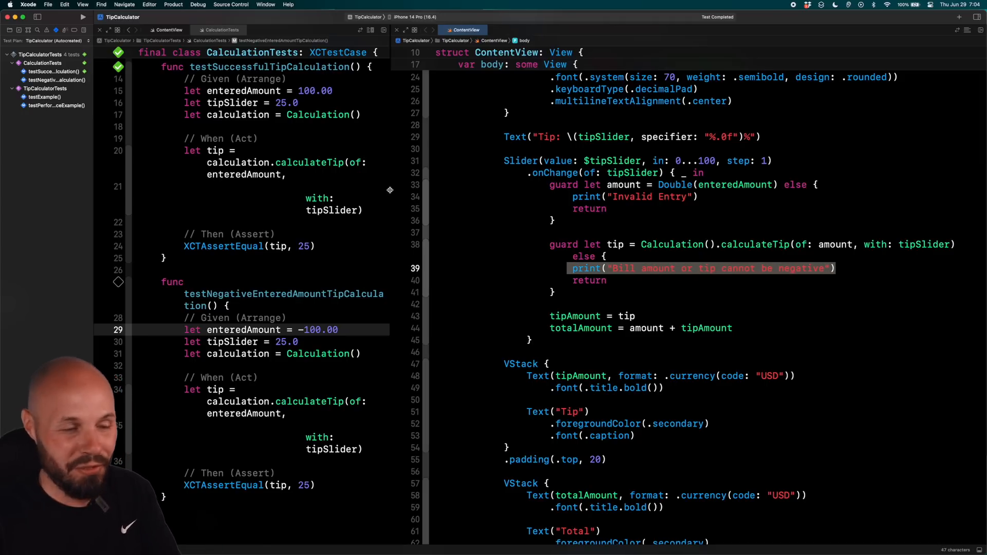
scroll(down, 3)
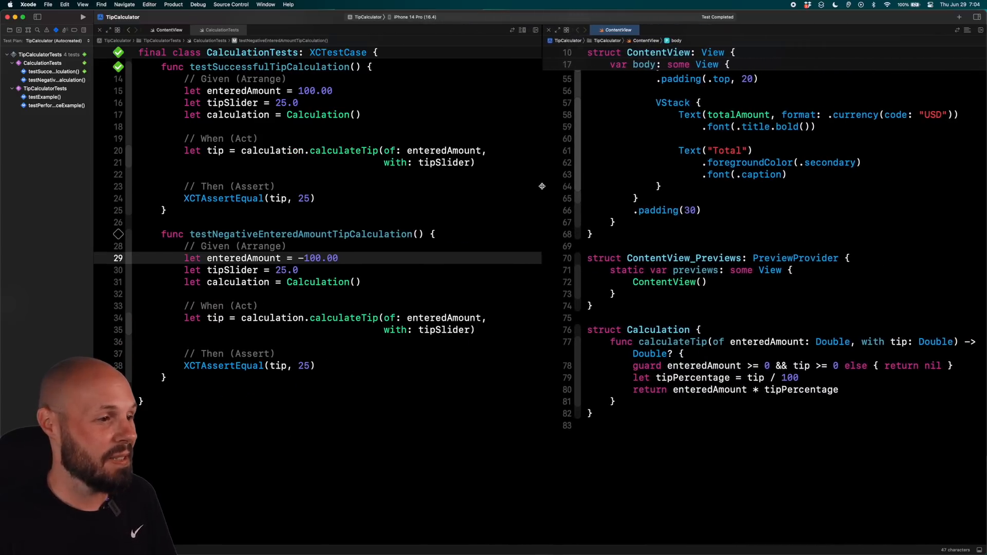
- Replace XCTAssertEqual(tip, 25) with XCTAssertNil(tip) and run the negative-amount test
double_click(287, 234)
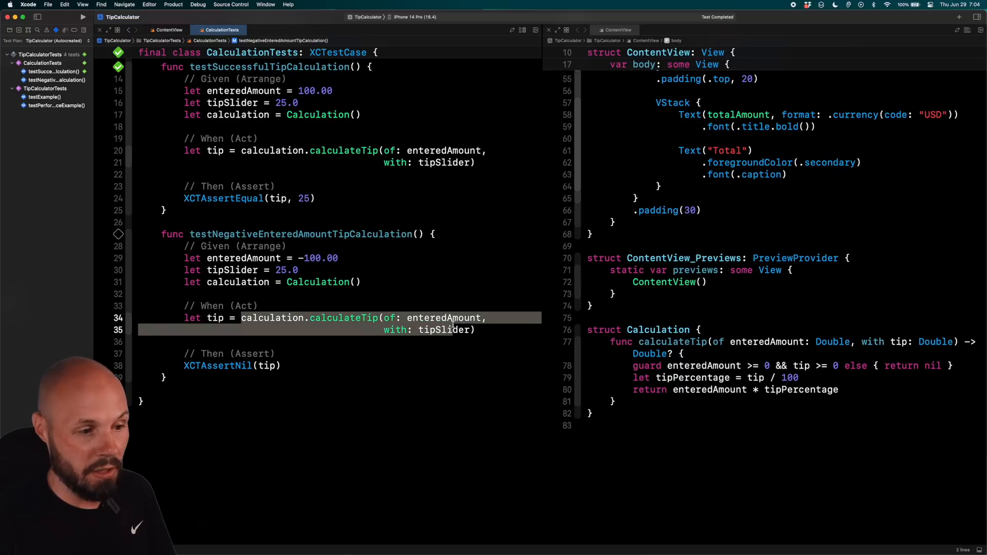
click(286, 366)
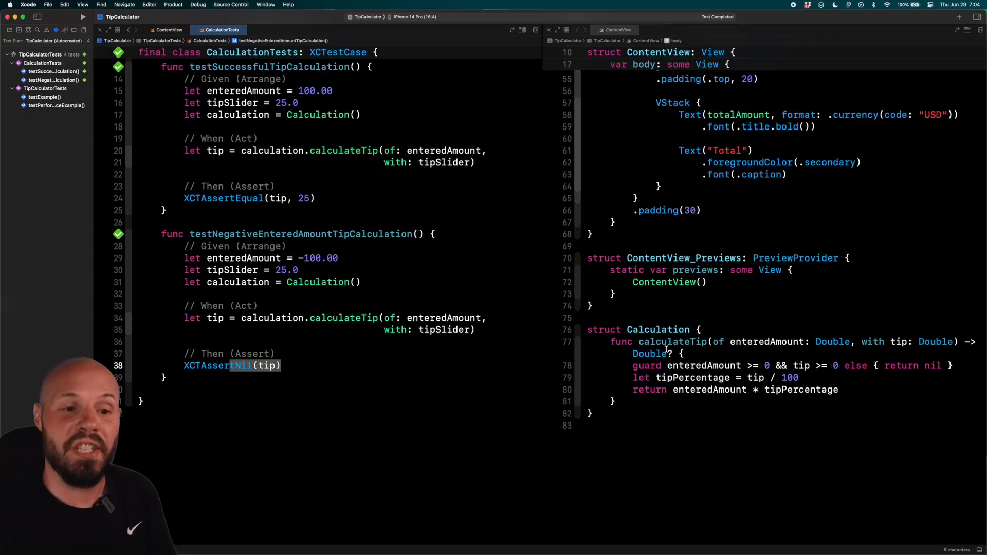
mouse_move(936, 363)
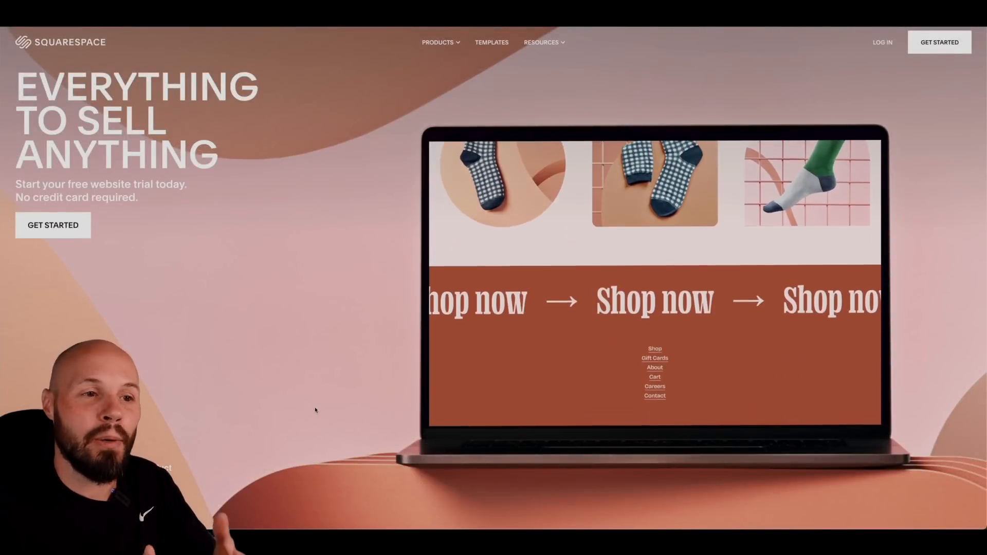
- Open the Squarespace template collection filtered to the Art & Design topic
scroll(down, 3)
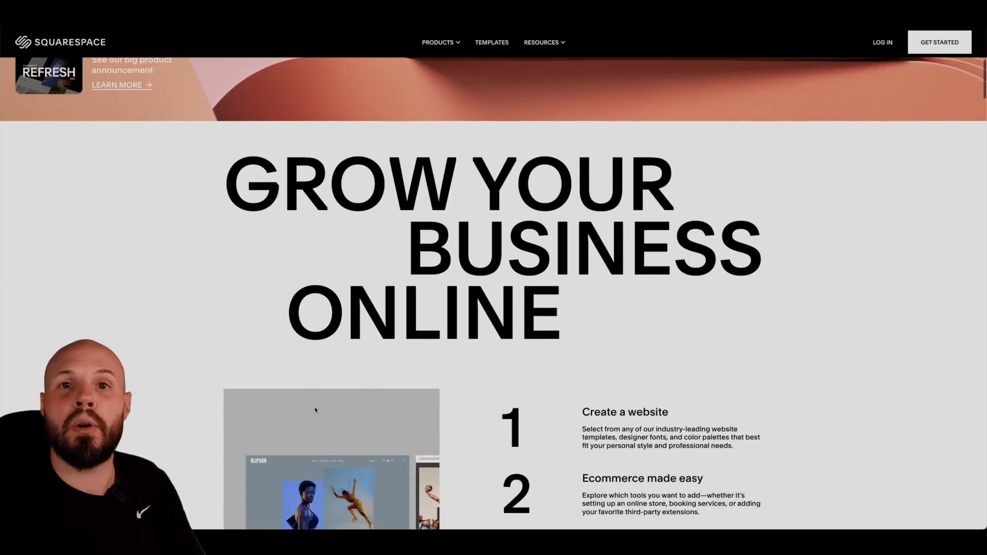
scroll(down, 3)
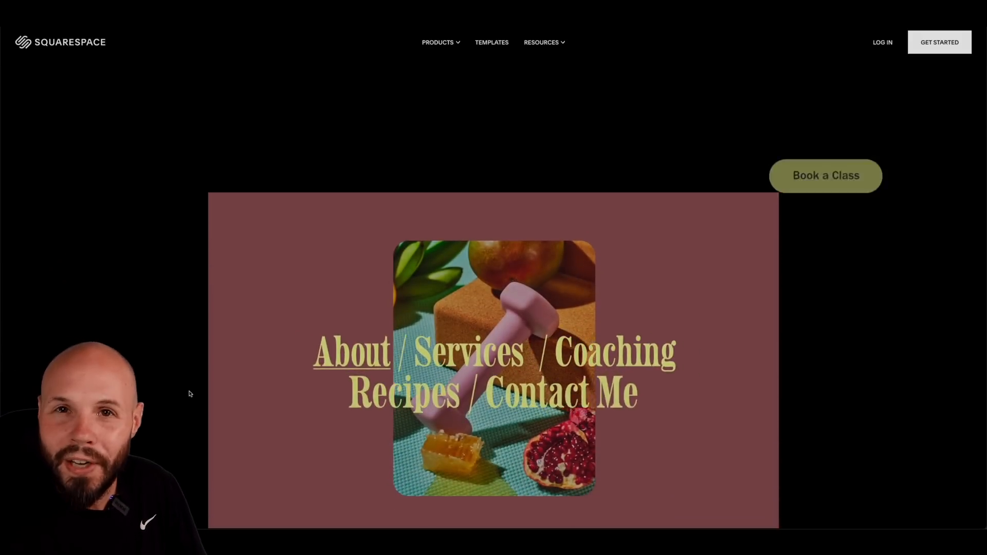
scroll(down, 3)
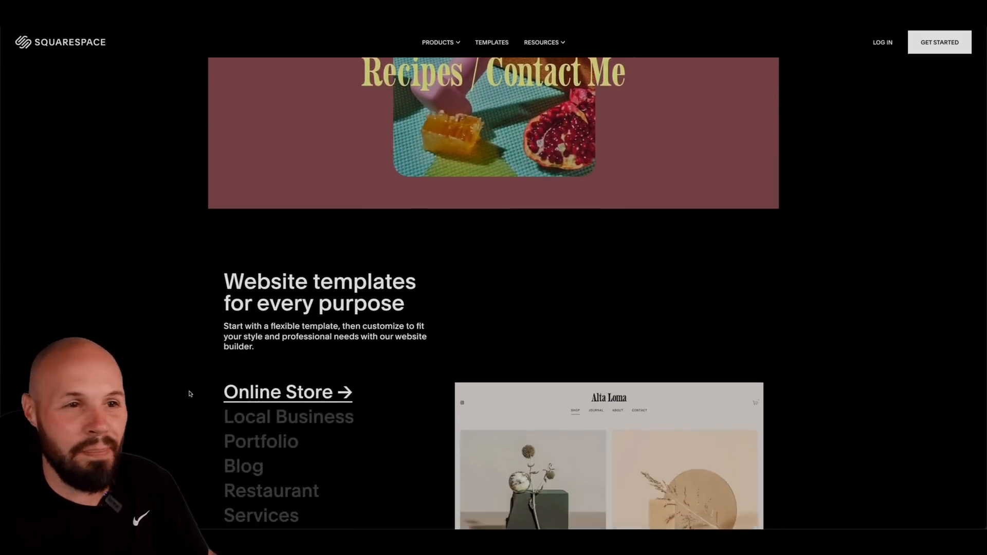
scroll(down, 3)
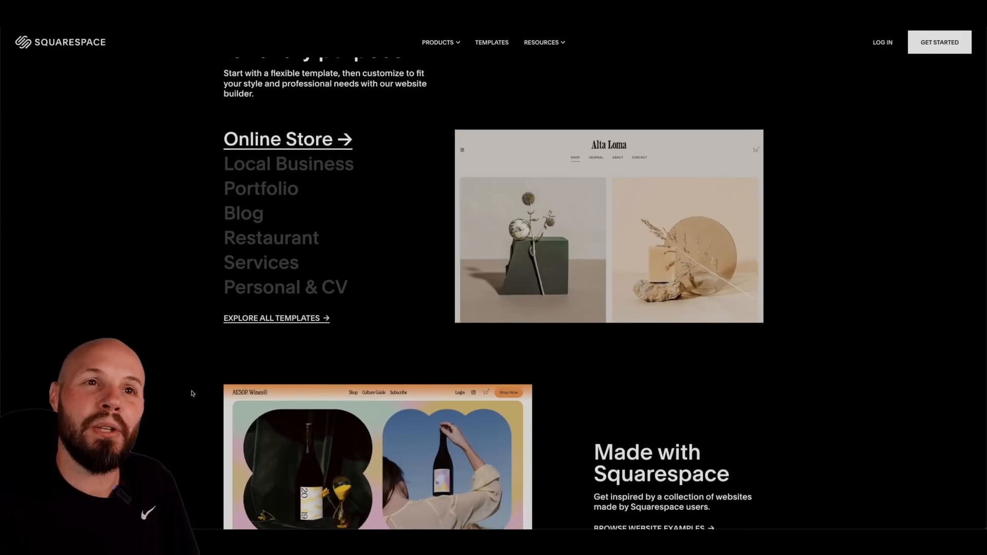
click(261, 188)
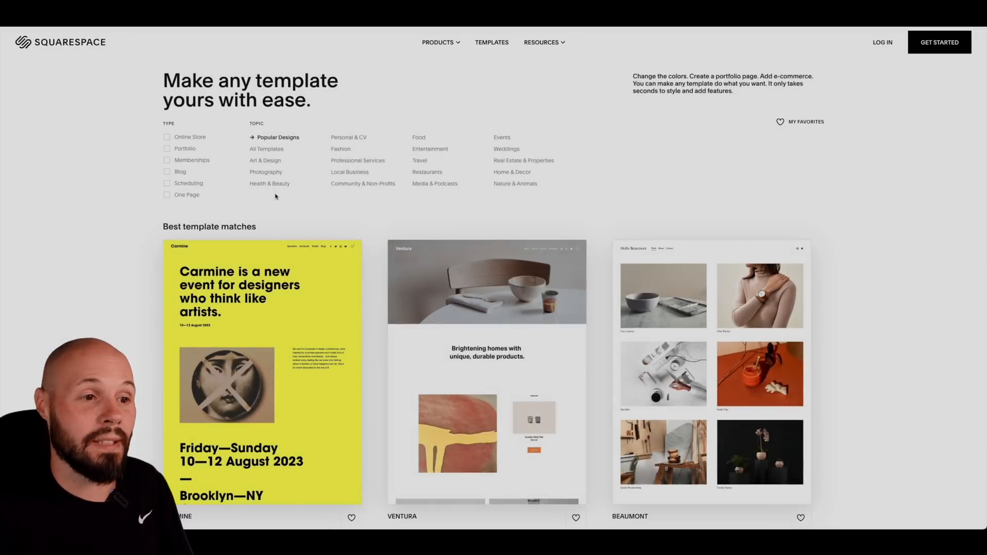
click(265, 160)
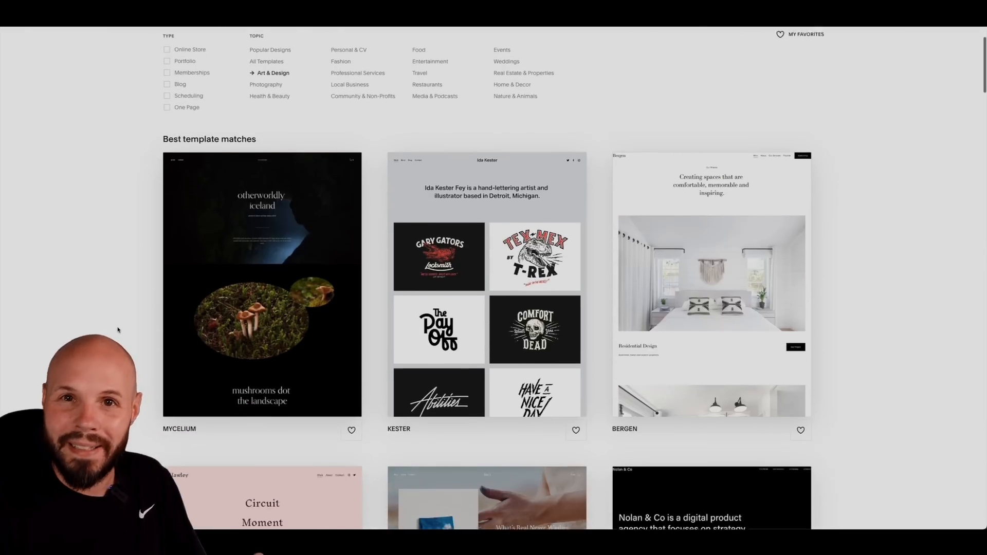
- Browse the Art & Design templates such as Sackett, Montclaire, Utica and Paloma
scroll(down, 3)
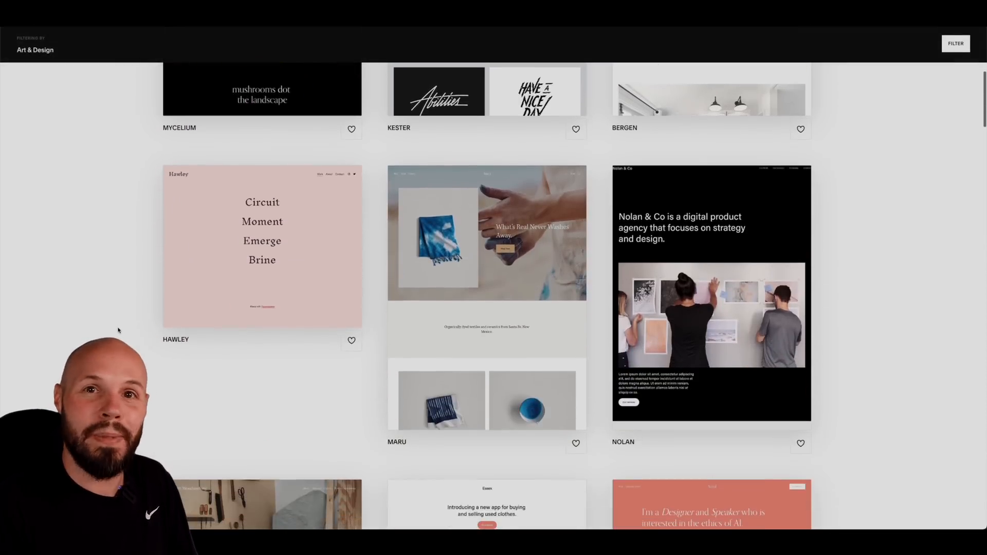
scroll(down, 3)
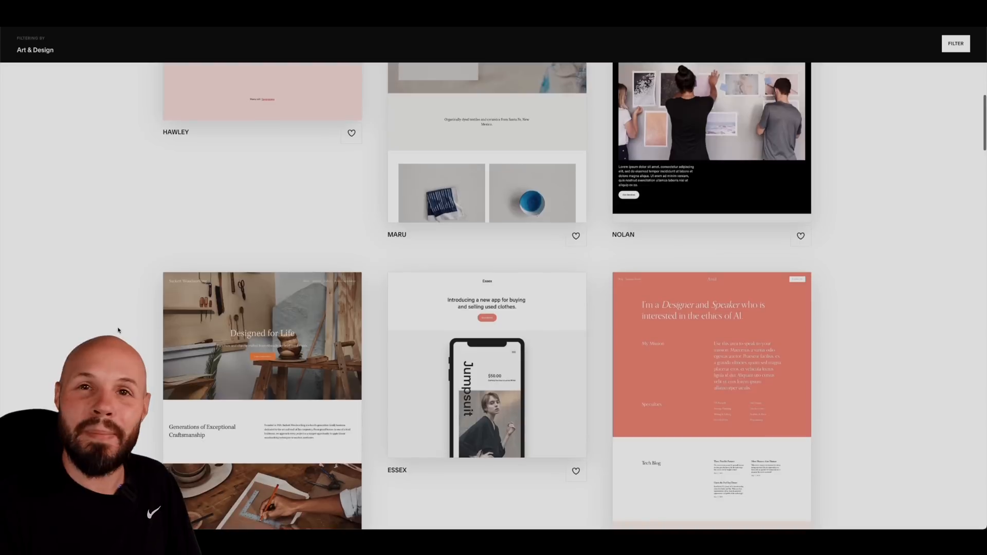
scroll(down, 3)
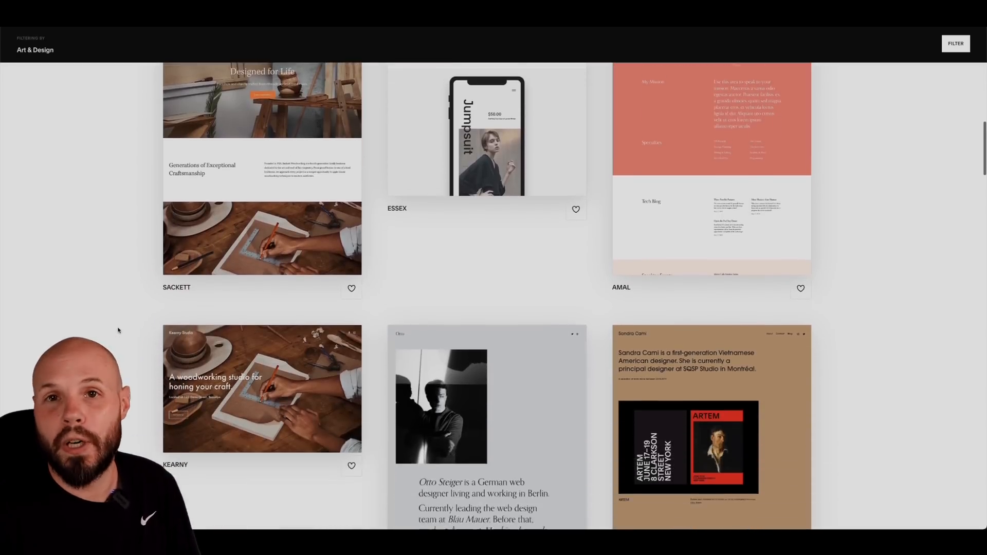
scroll(down, 3)
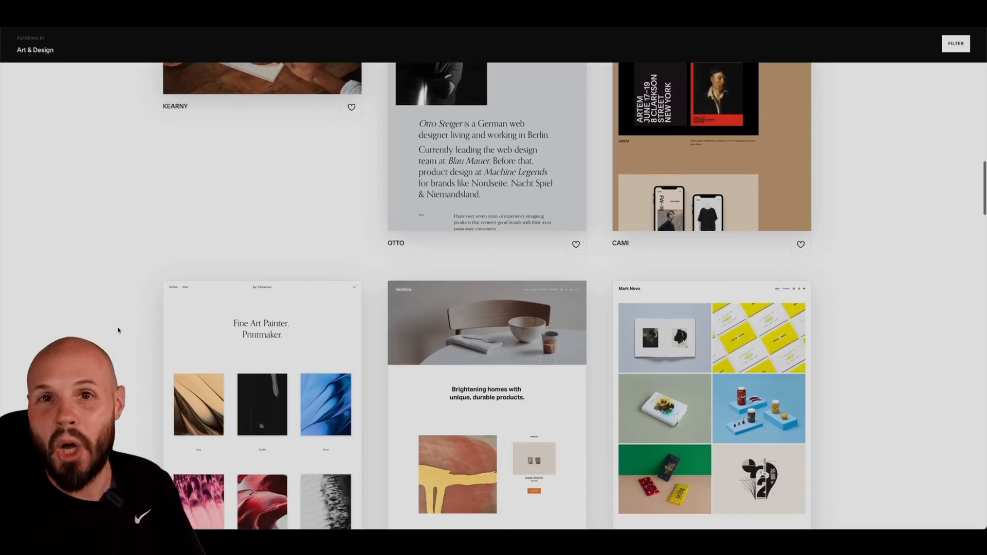
scroll(down, 3)
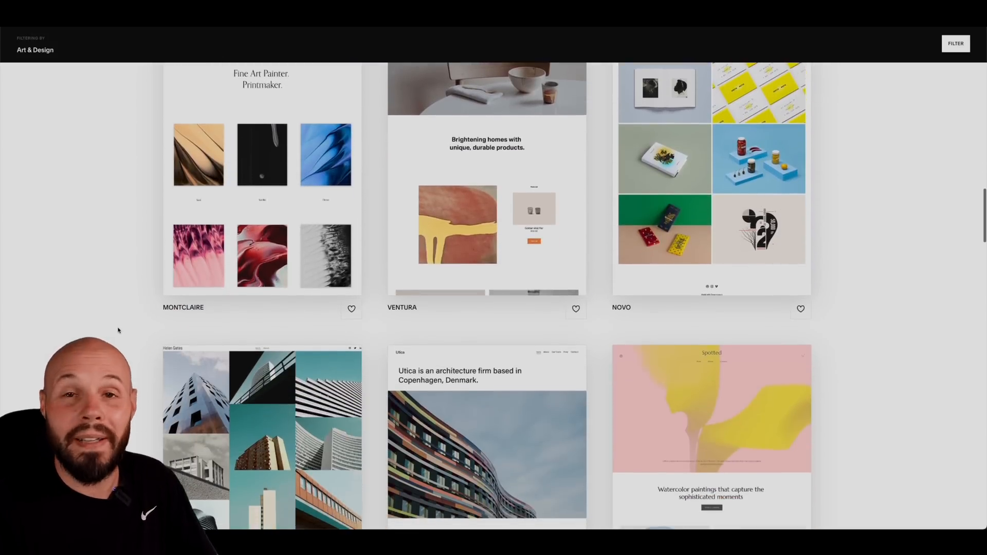
scroll(down, 3)
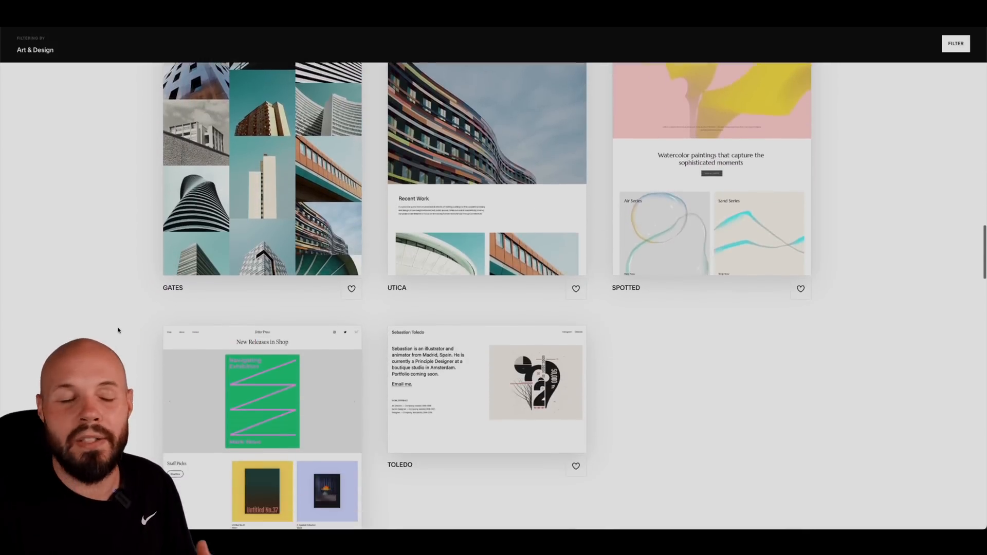
scroll(down, 3)
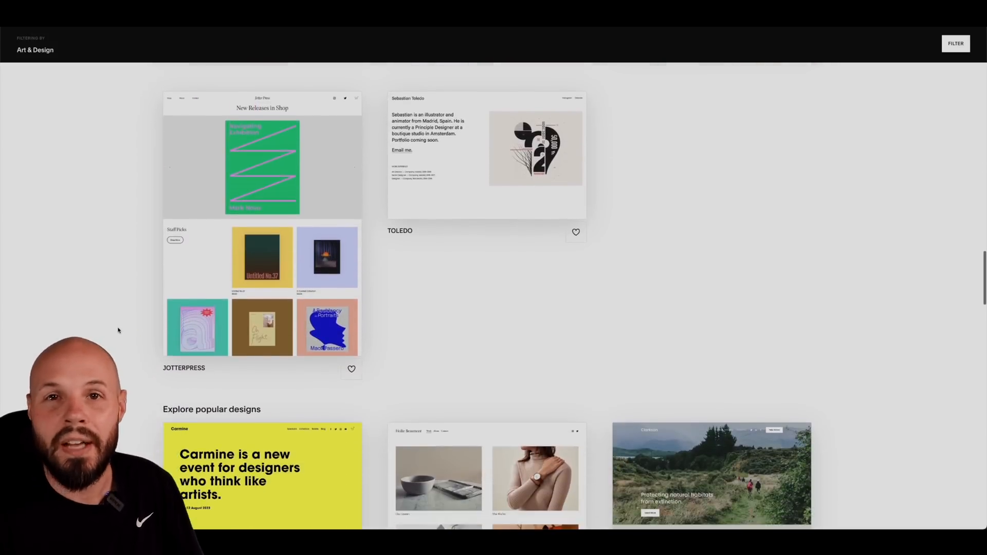
scroll(down, 3)
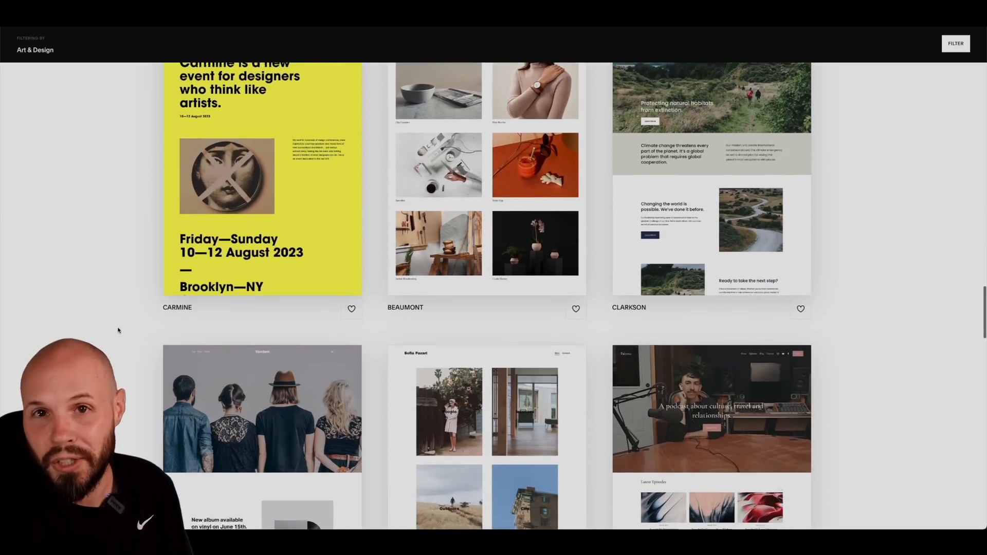
scroll(down, 3)
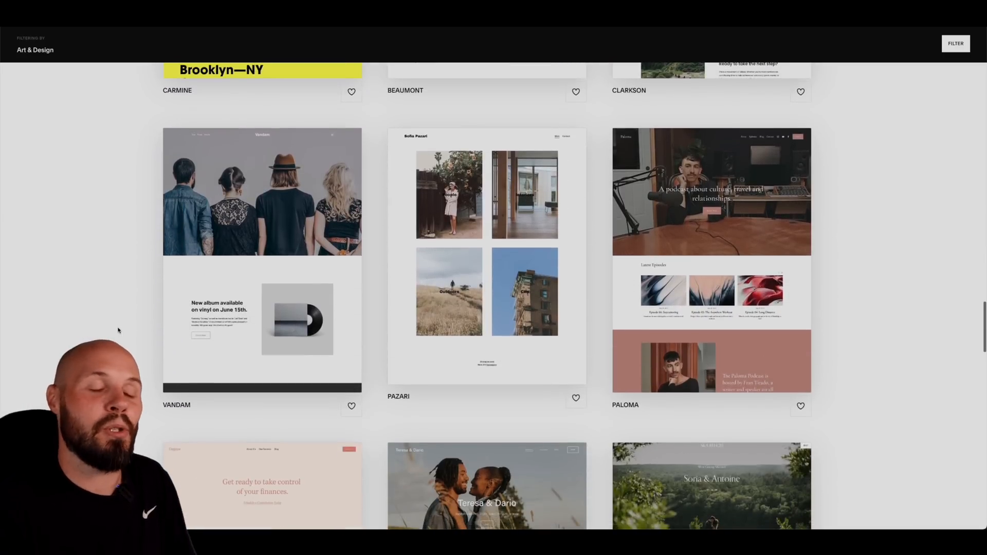